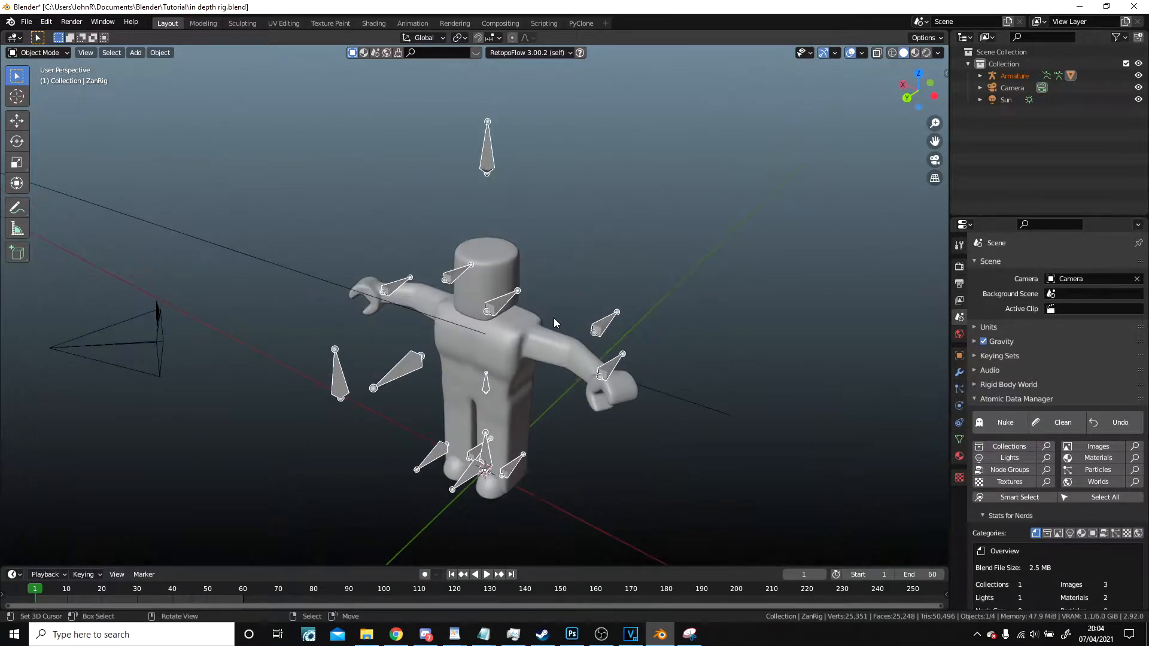
Select the armature and move the hip and foot IK bones to spread and bend the legs.
click(38, 52)
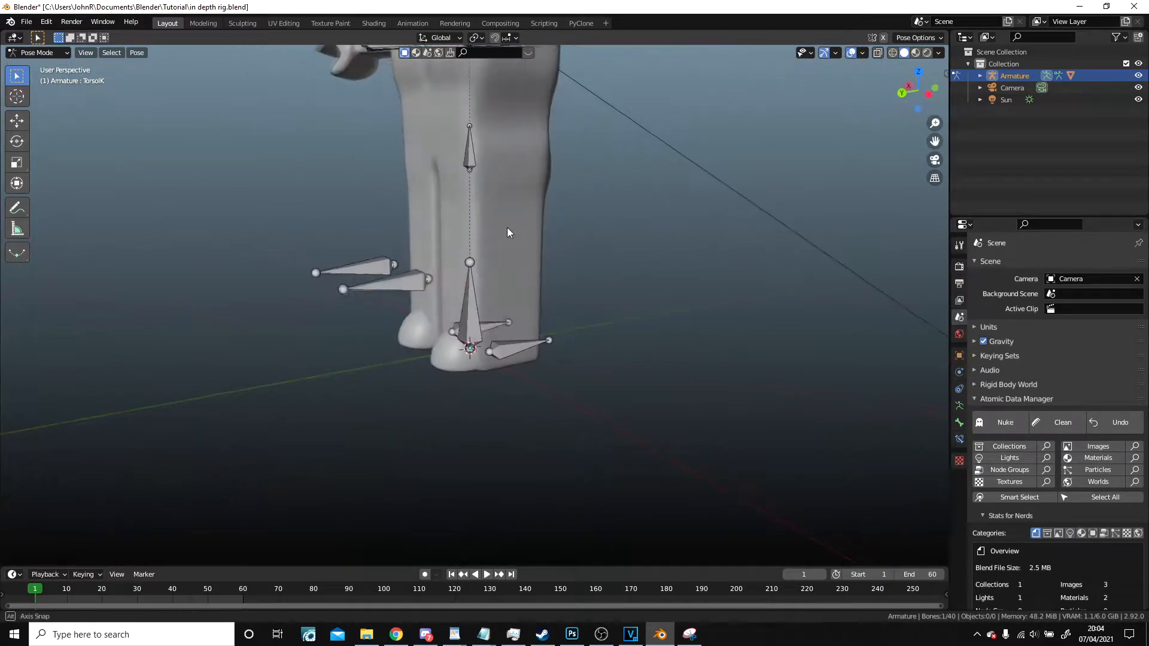
key(g)
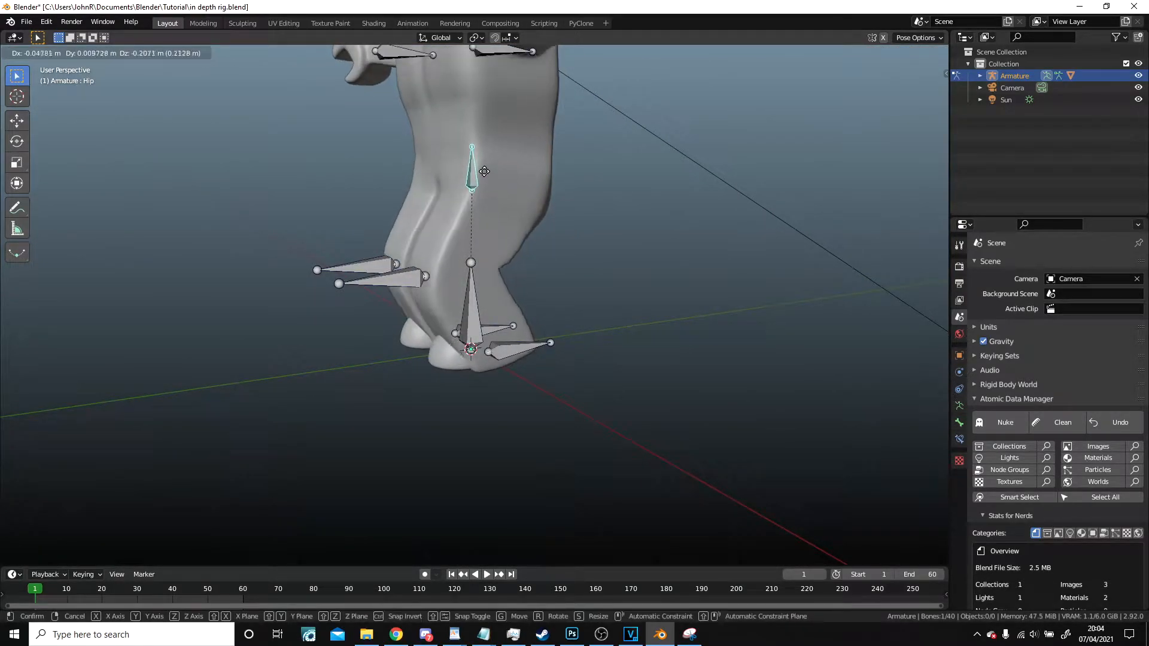
click(520, 343)
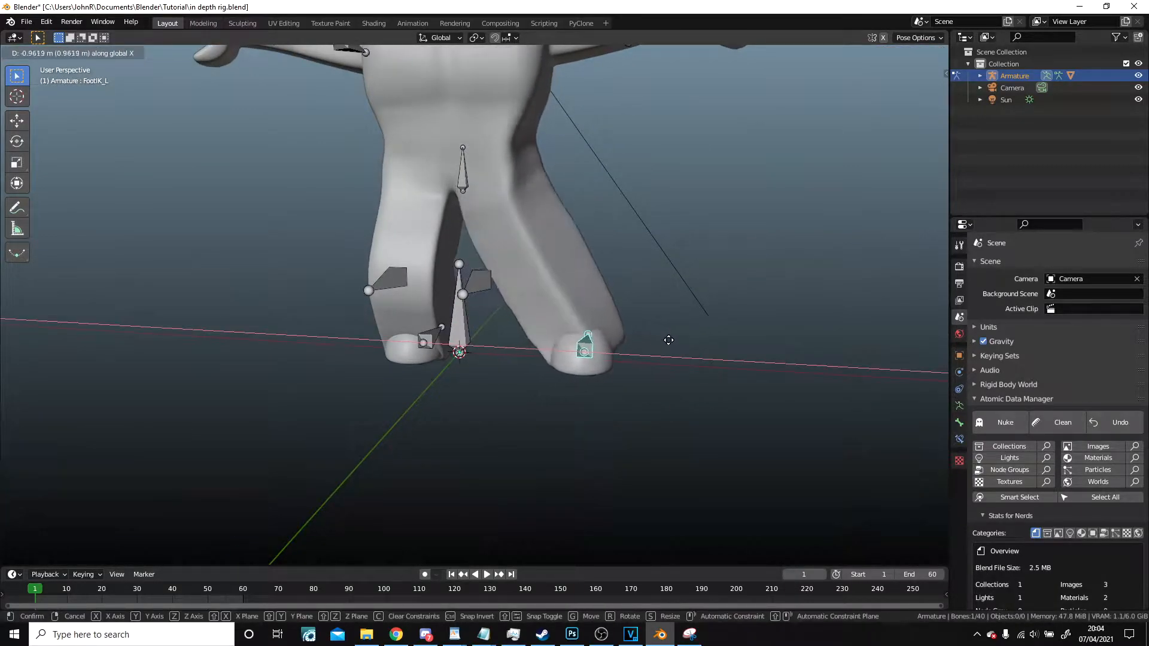
mouse_move(512, 284)
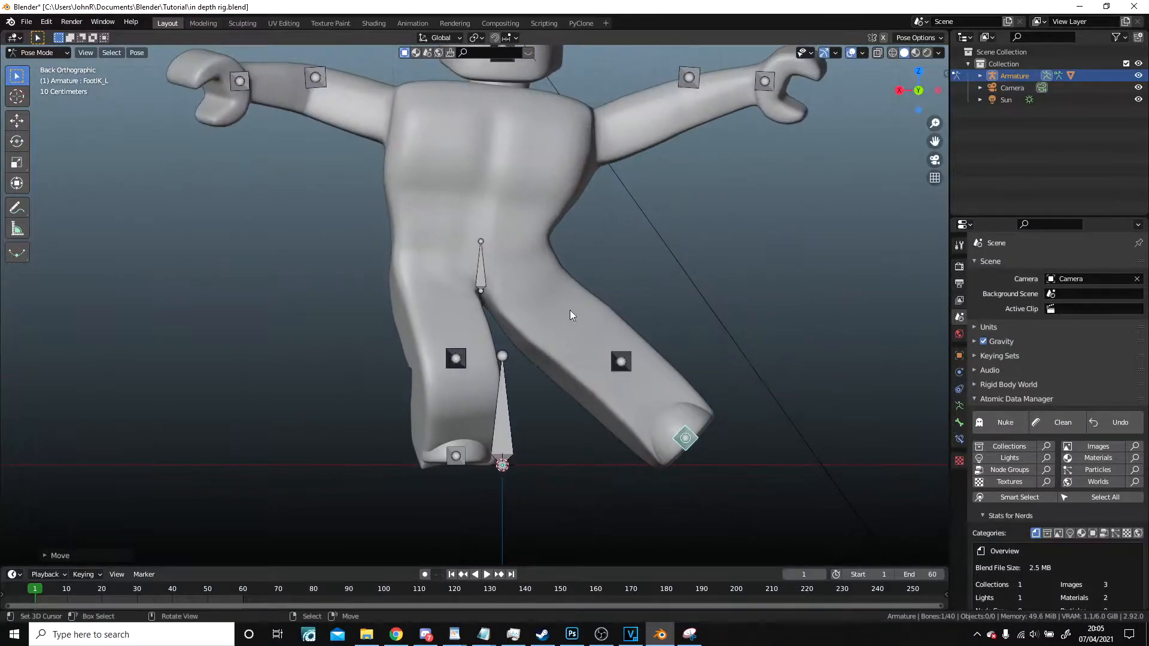
key(r)
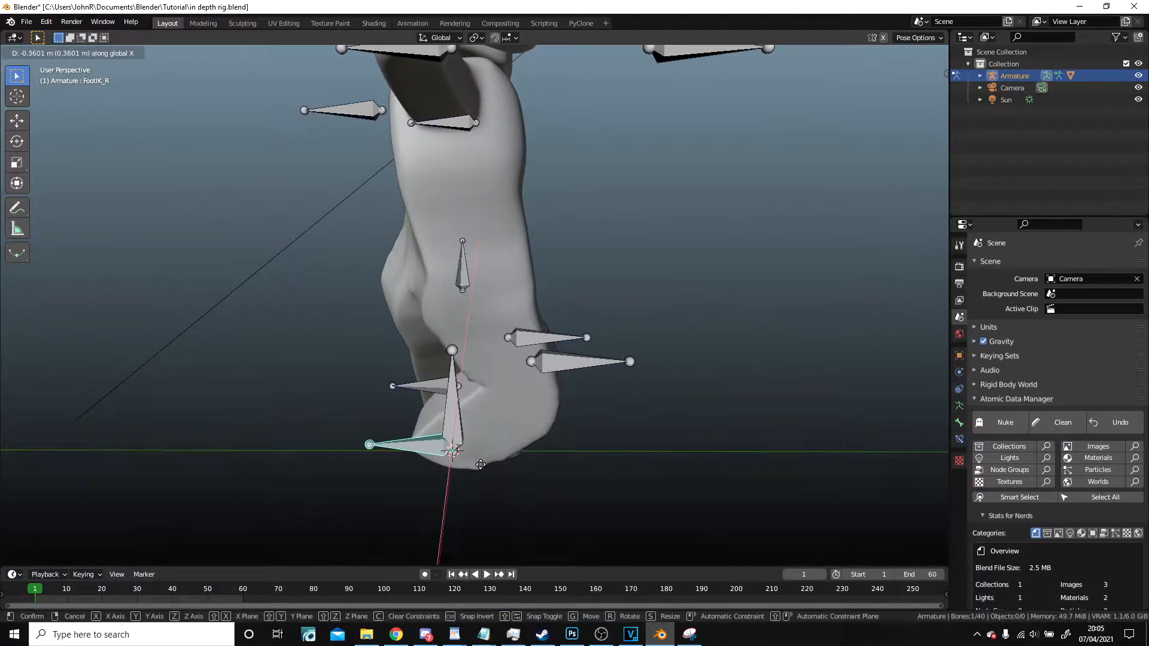
Place the right foot, then move the left hand control to bend the arms into an action pose.
click(454, 450)
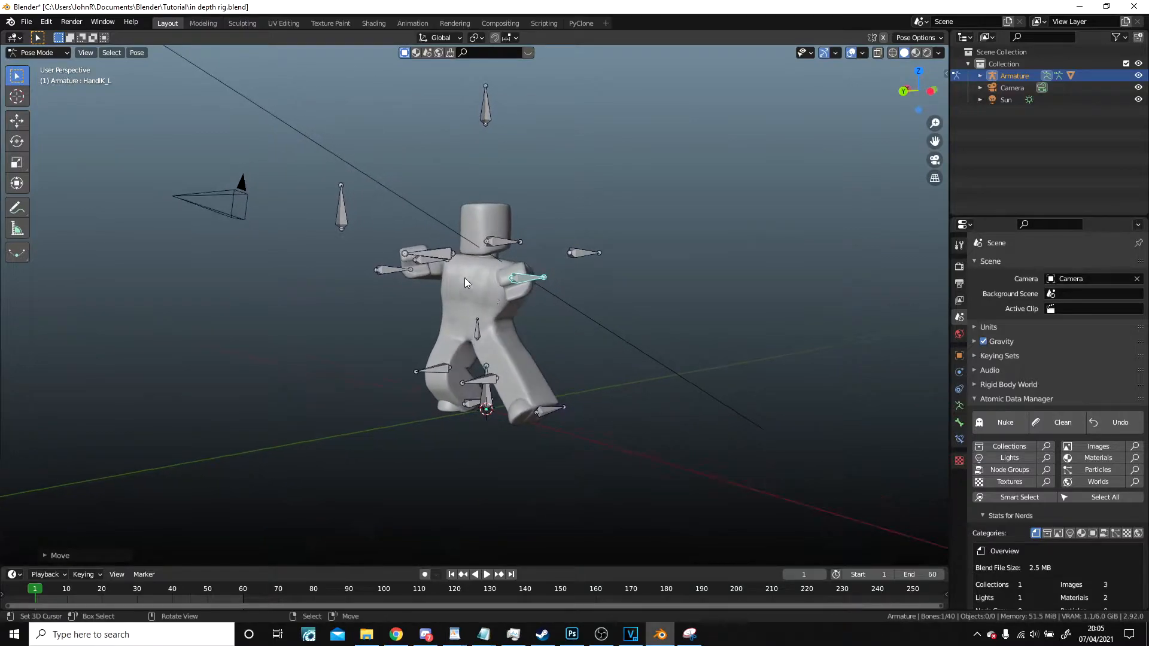
click(340, 209)
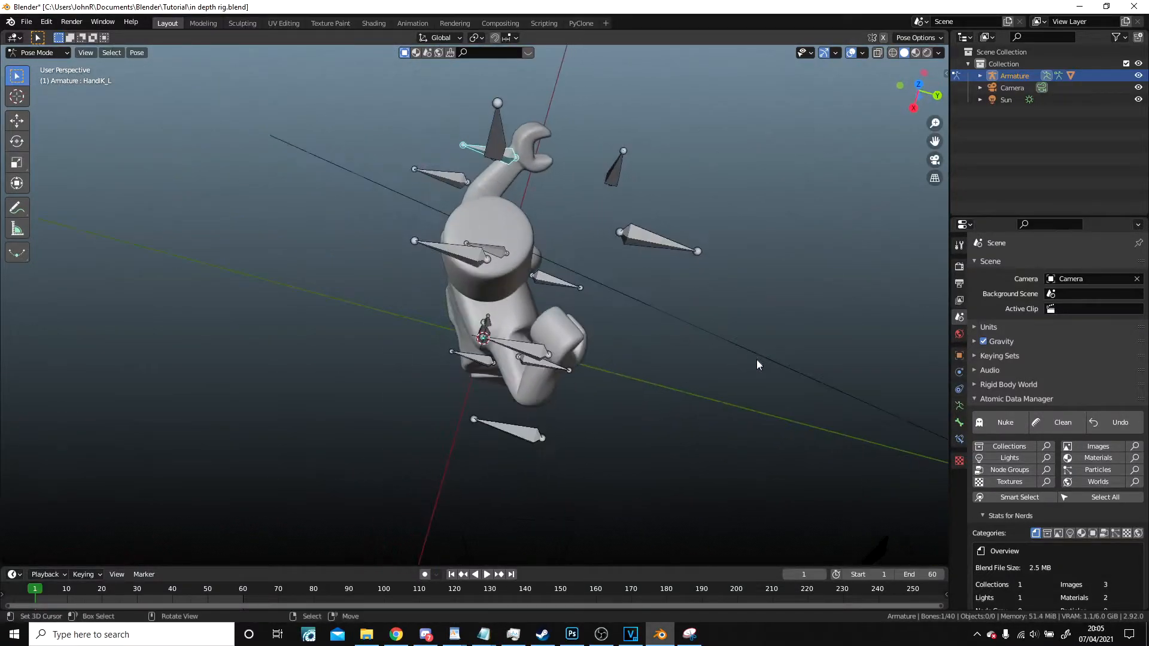
key(g)
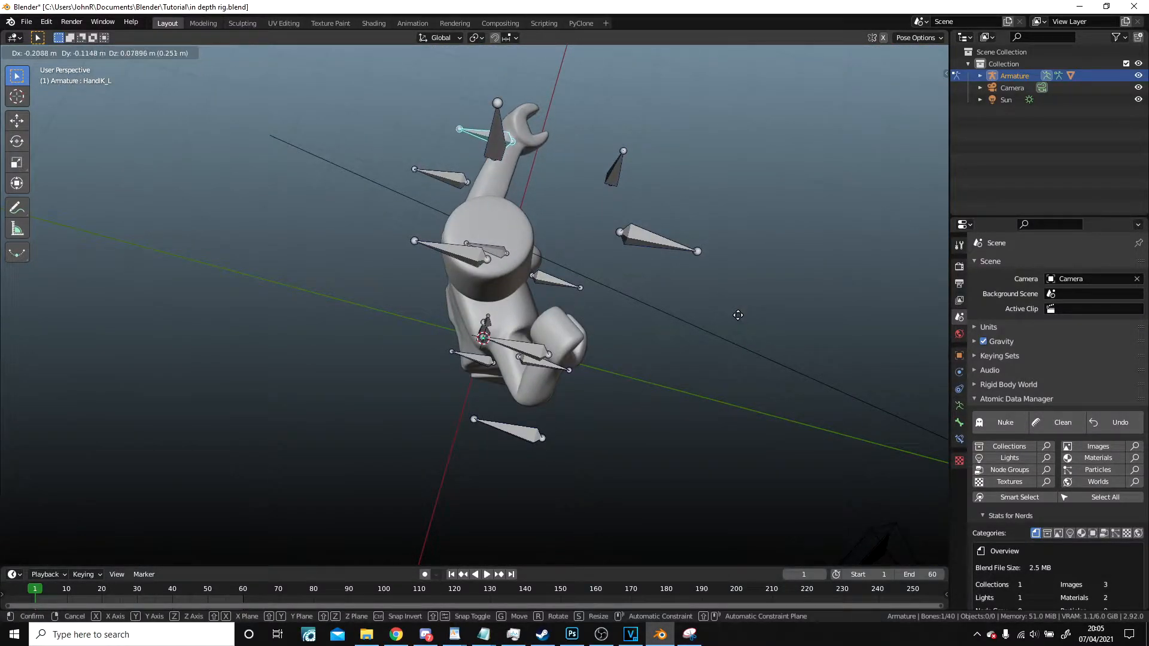
click(526, 202)
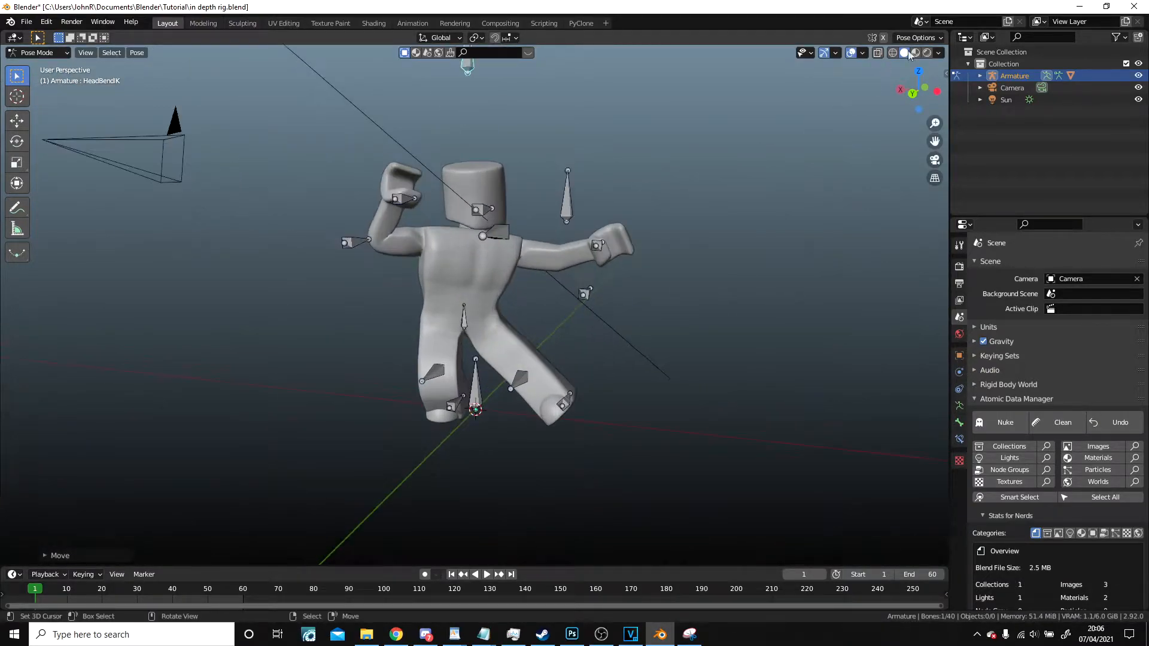
Preview the posed character with Rendered shading, then return the viewport to Solid display.
click(911, 52)
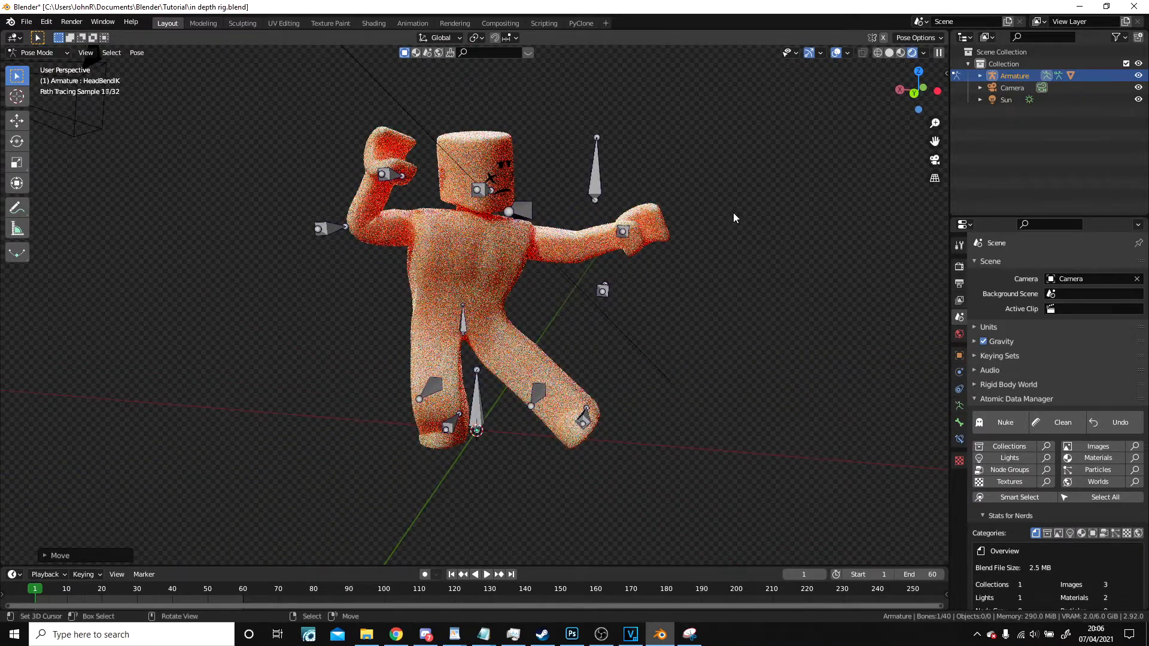
click(892, 52)
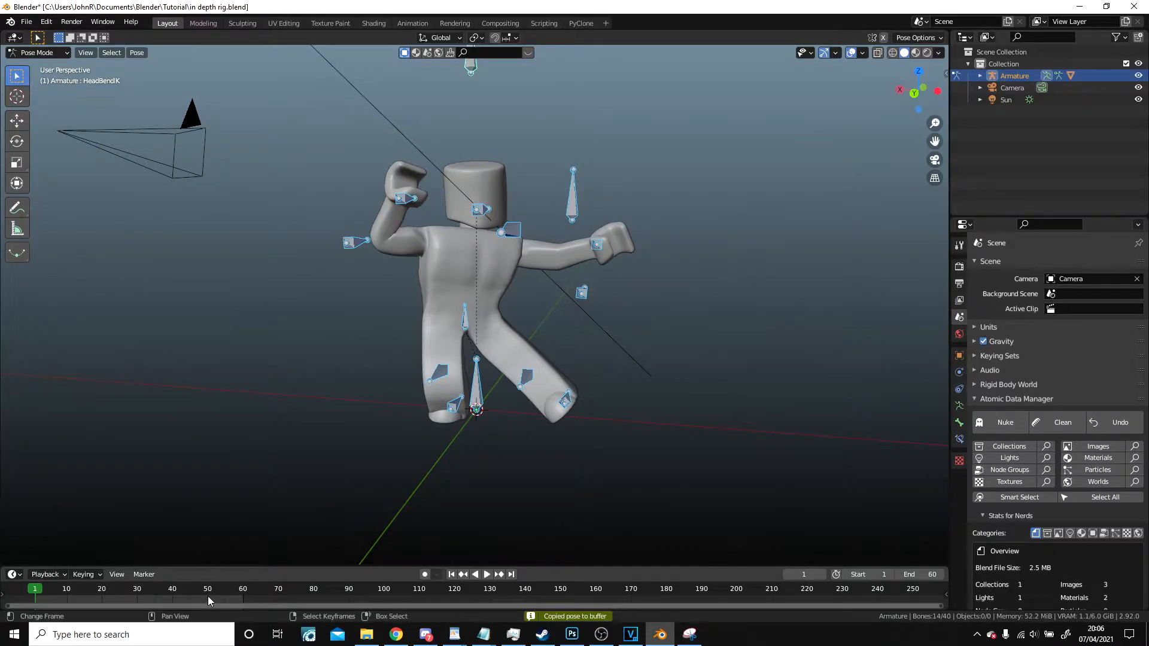
Keyframe location and rotation of all bones on frame 50.
click(207, 588)
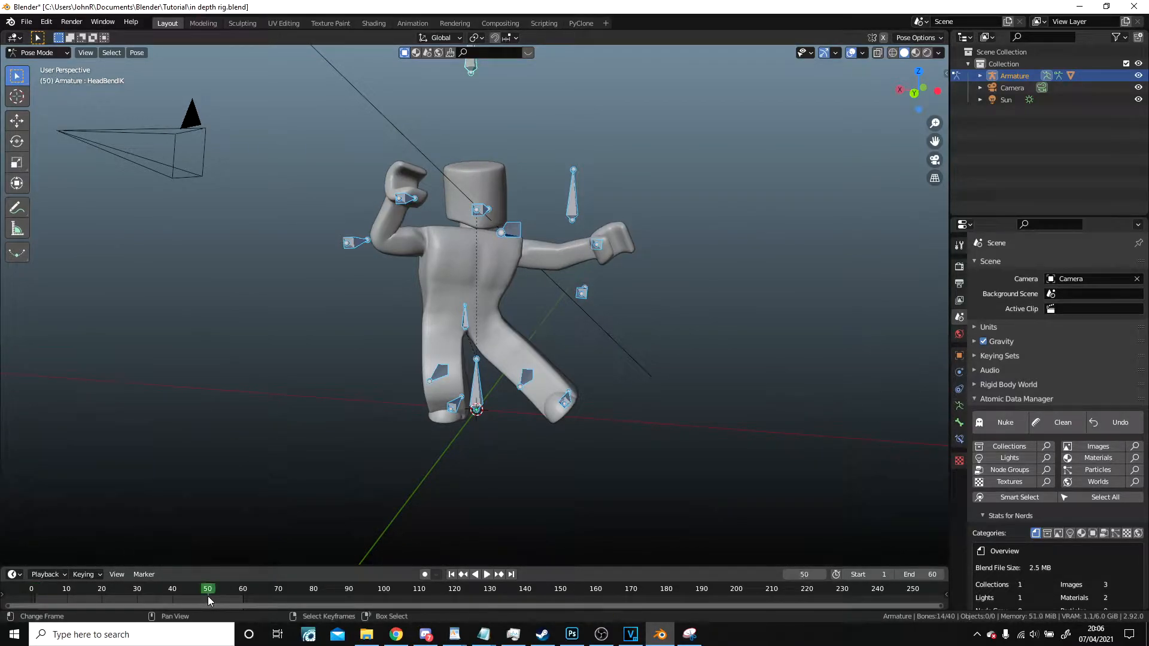
key(i)
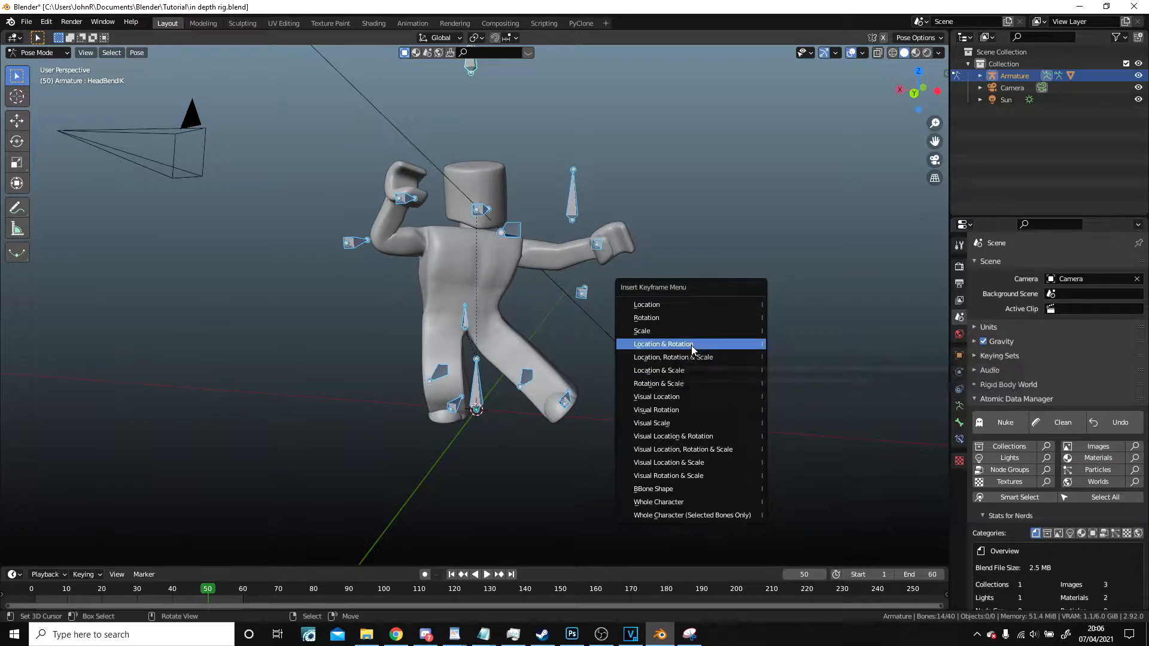
click(661, 343)
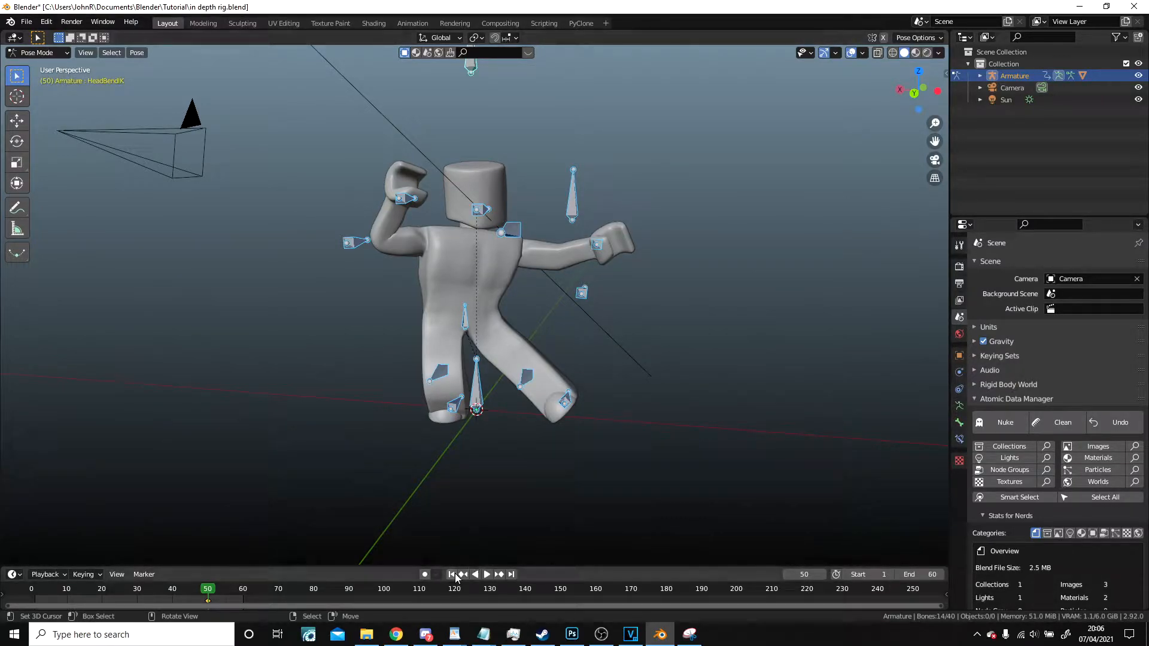
Return to frame 1 and keyframe the rest T-pose there.
click(451, 574)
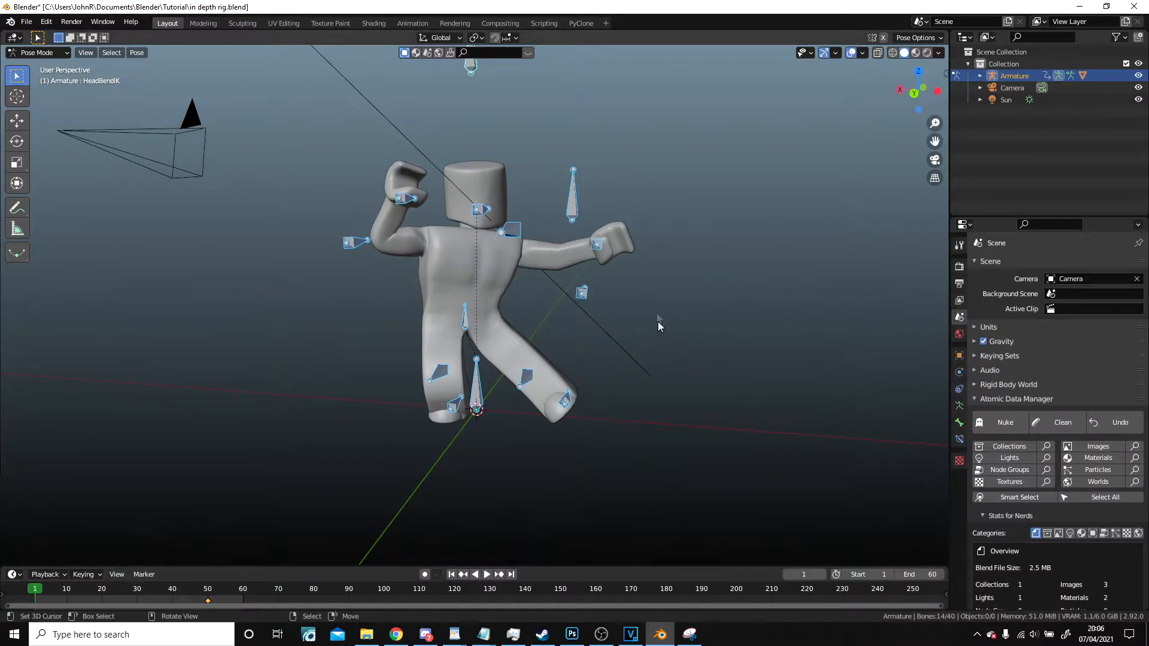
mouse_move(659, 320)
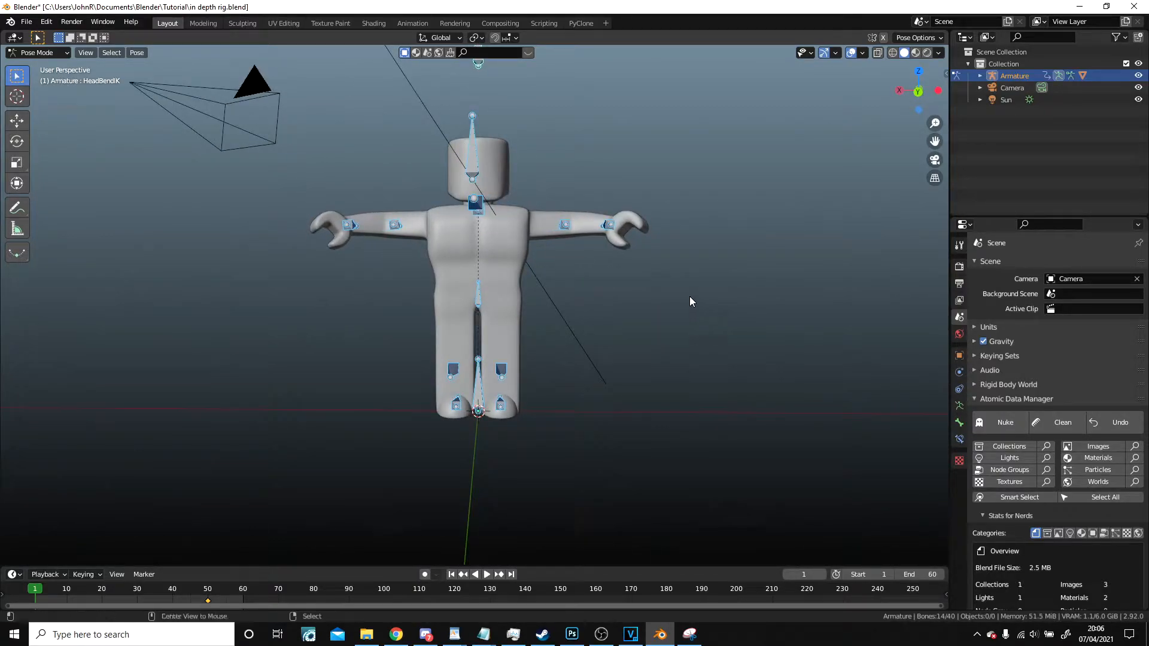
click(689, 301)
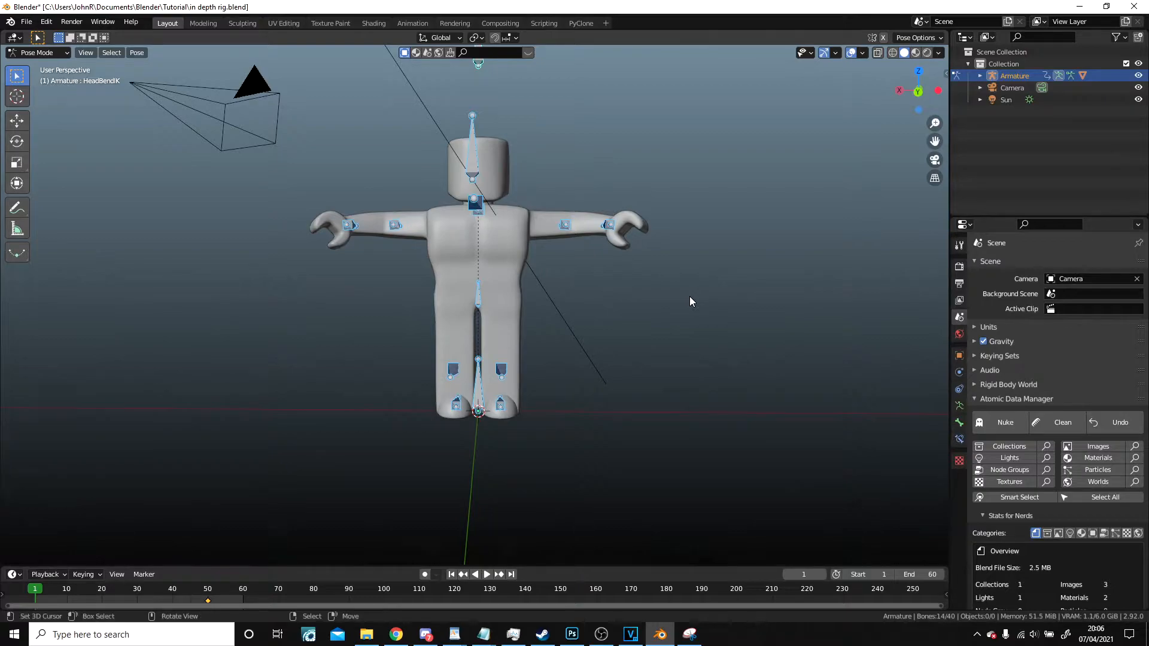
key(i)
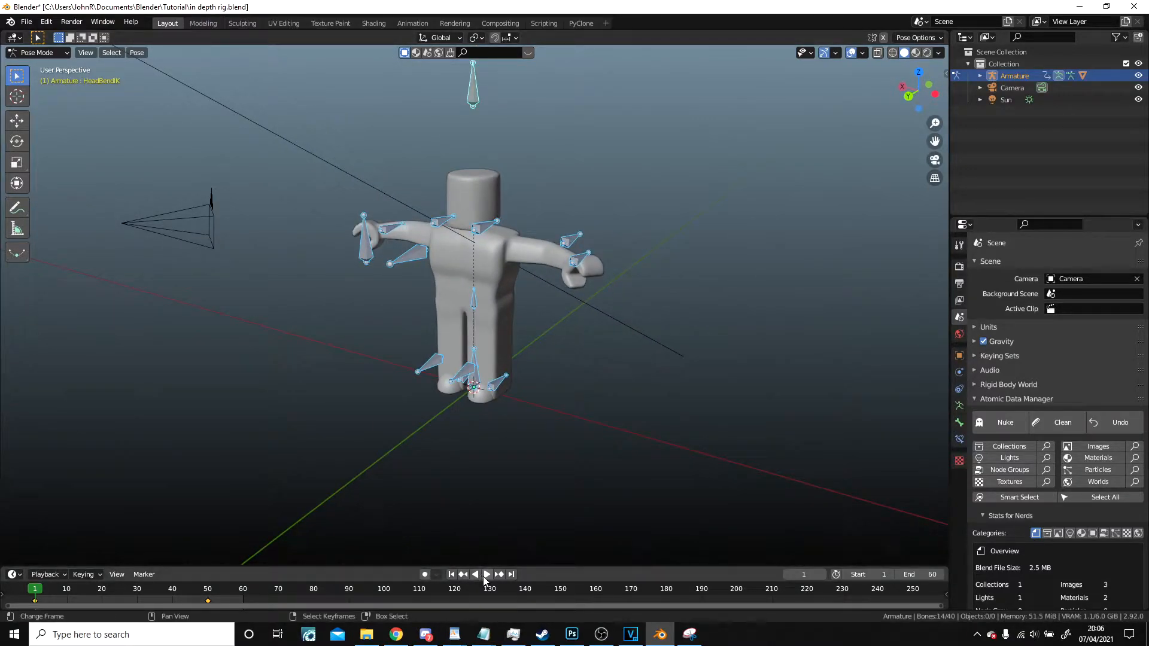
Play the T-pose-to-action animation and stop playback on frame 50.
click(486, 574)
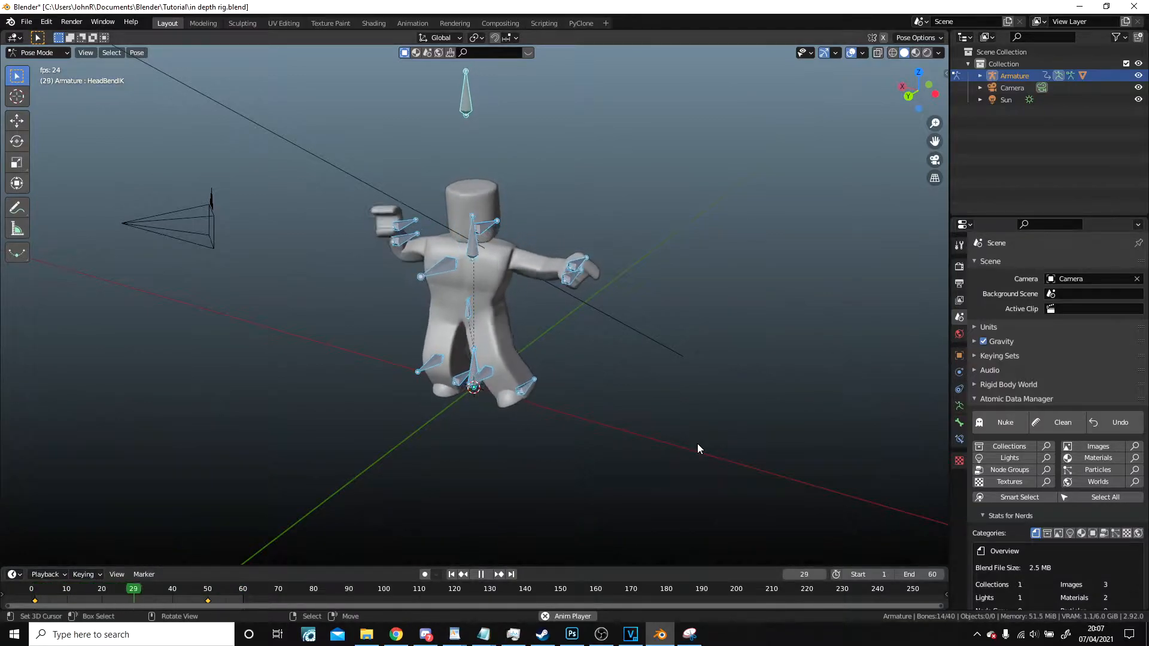
click(92, 588)
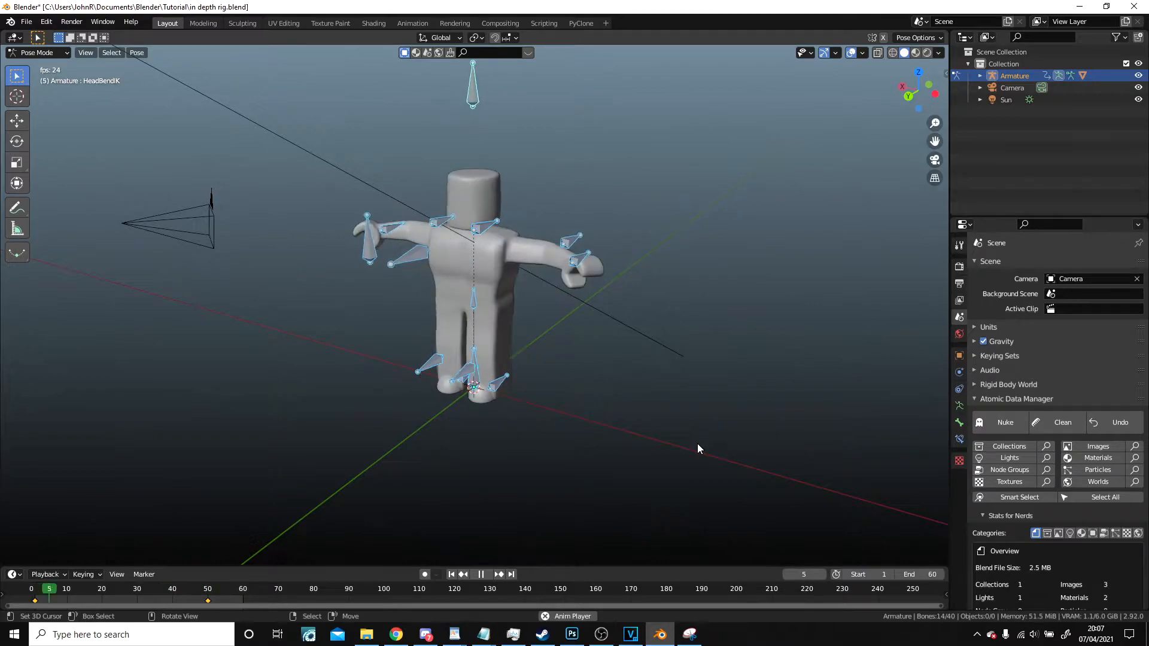
click(479, 574)
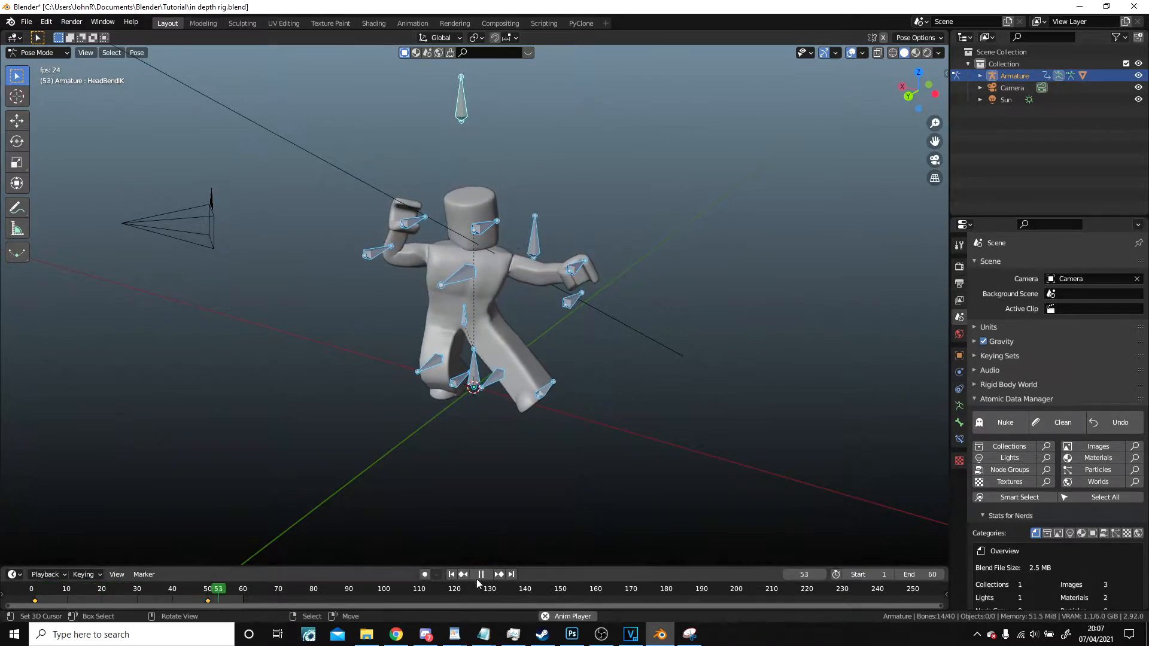
click(481, 573)
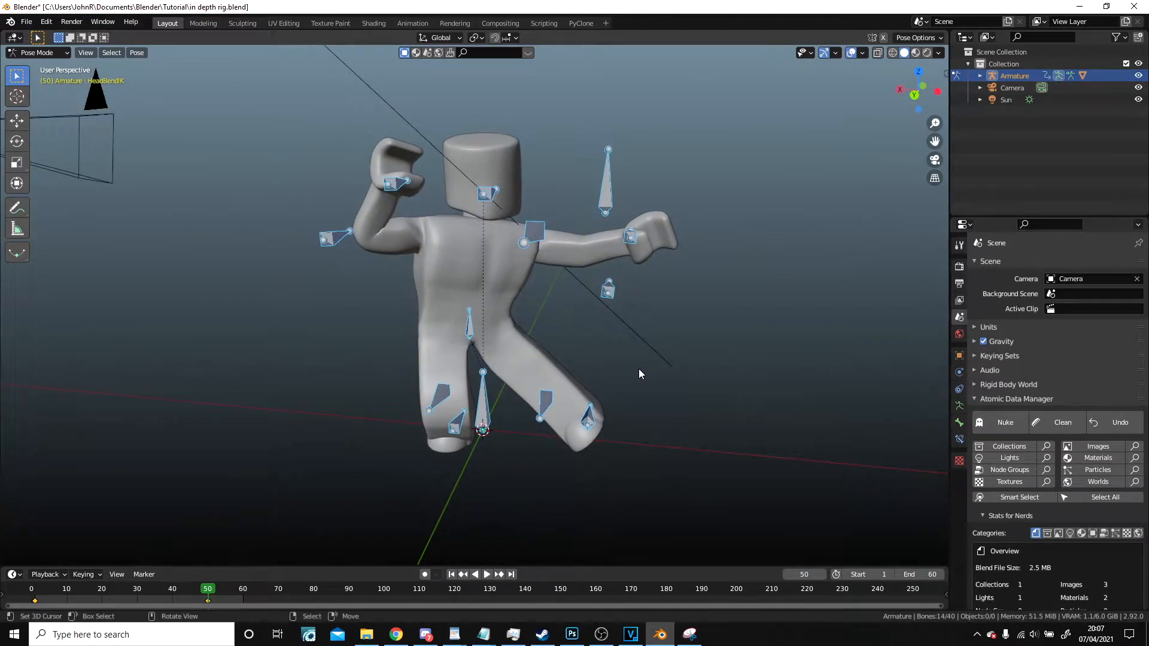
click(36, 52)
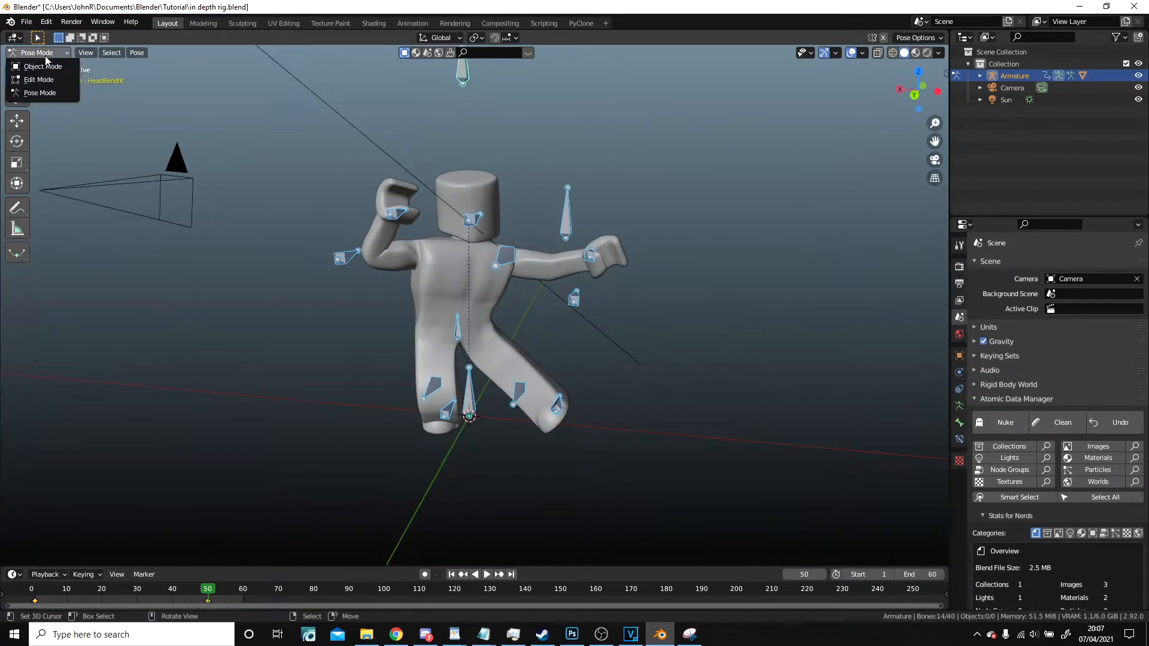
Switch to Object Mode, set the Output frame rate to 30 fps, and return to frame 1.
click(42, 66)
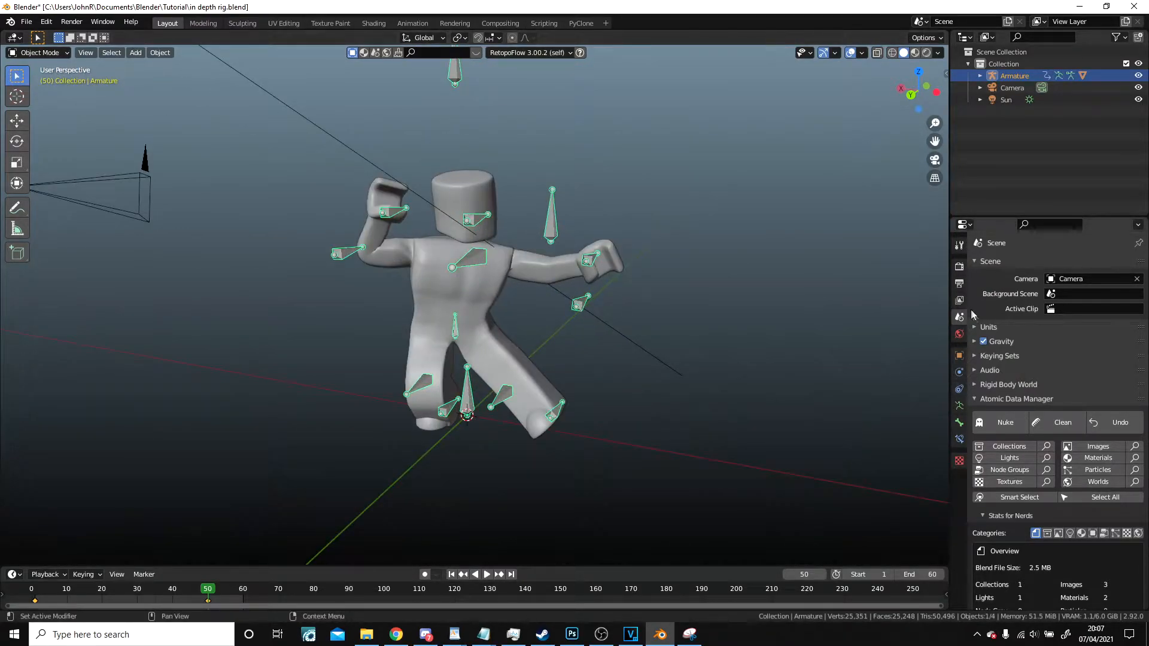
click(958, 283)
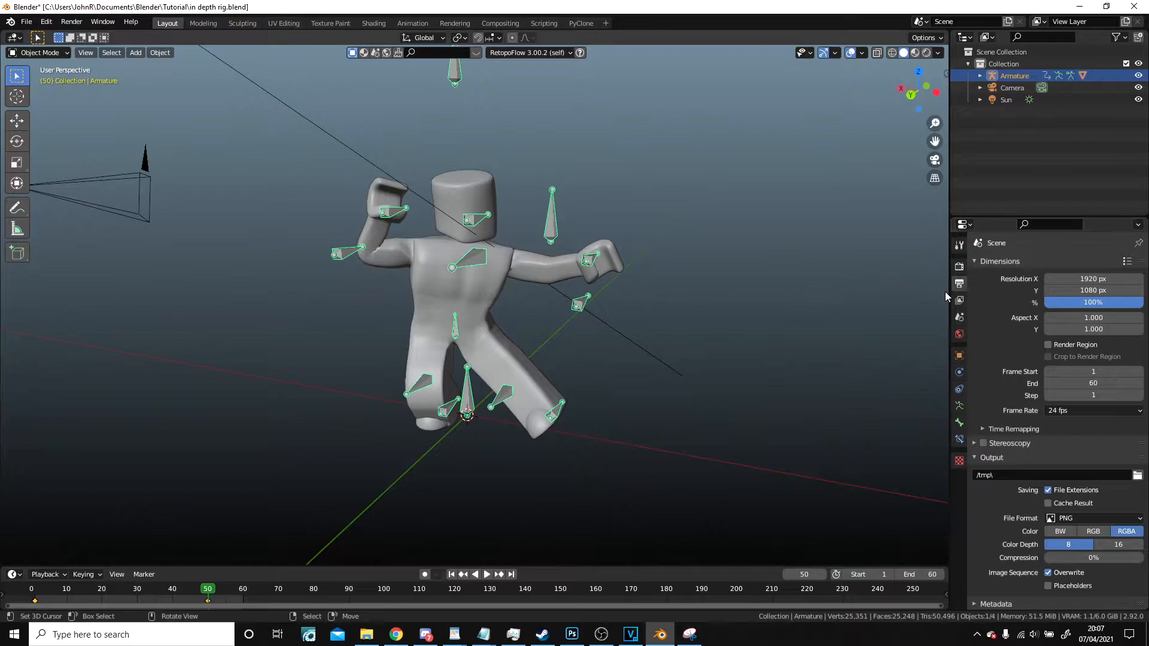
mouse_move(959, 283)
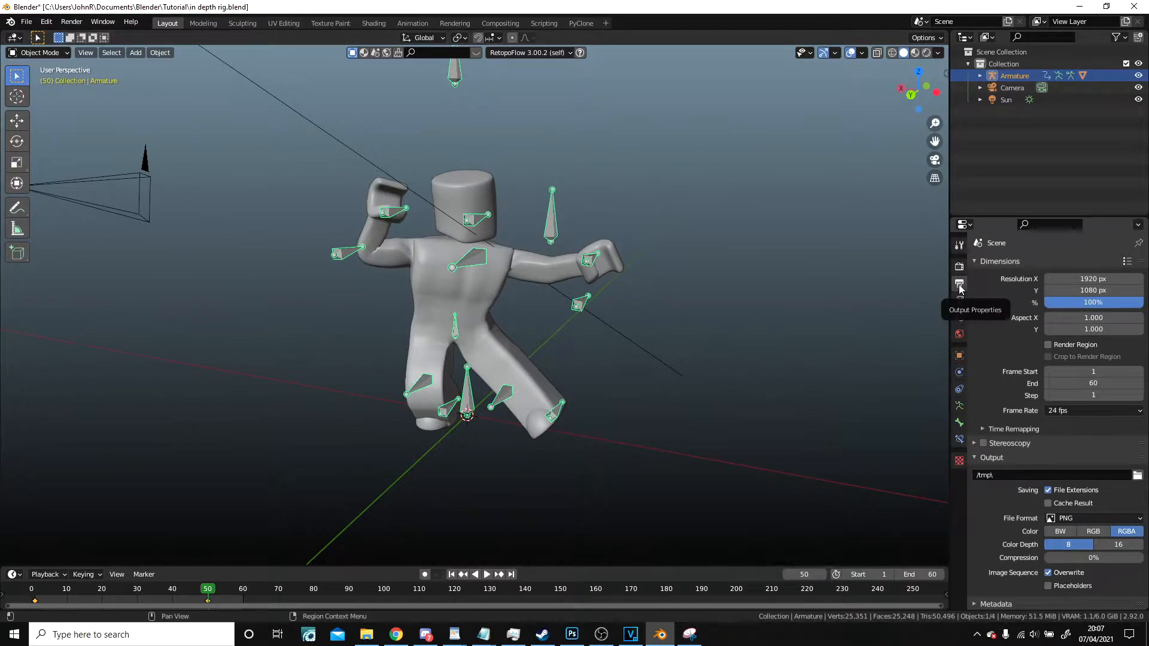
click(1092, 410)
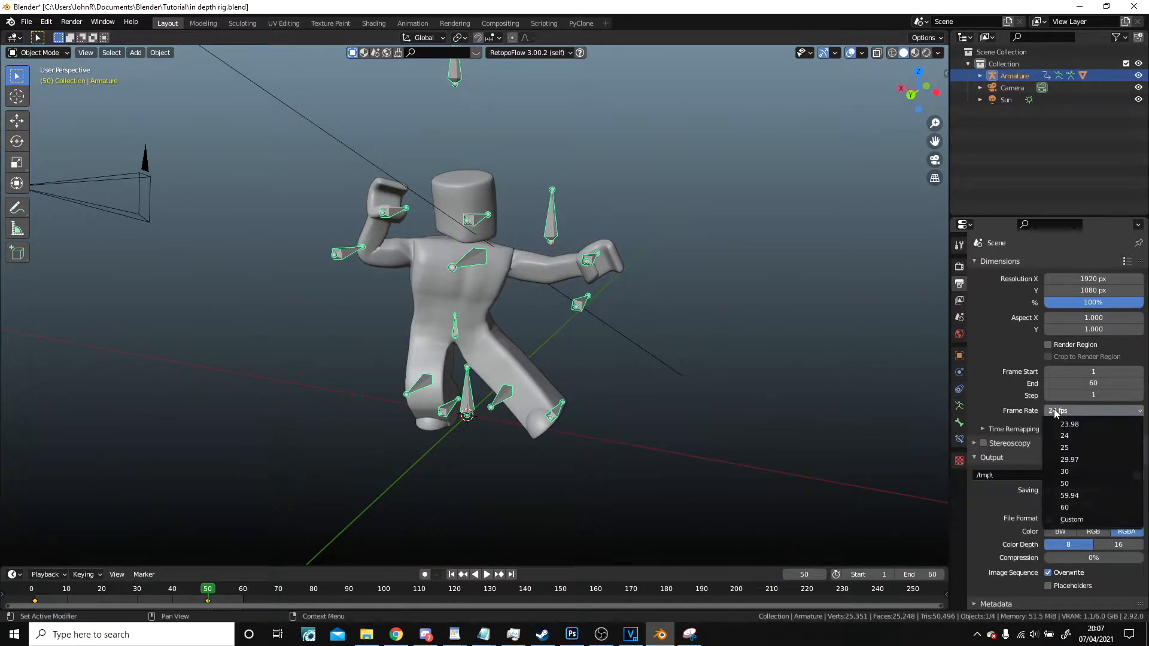
click(1064, 471)
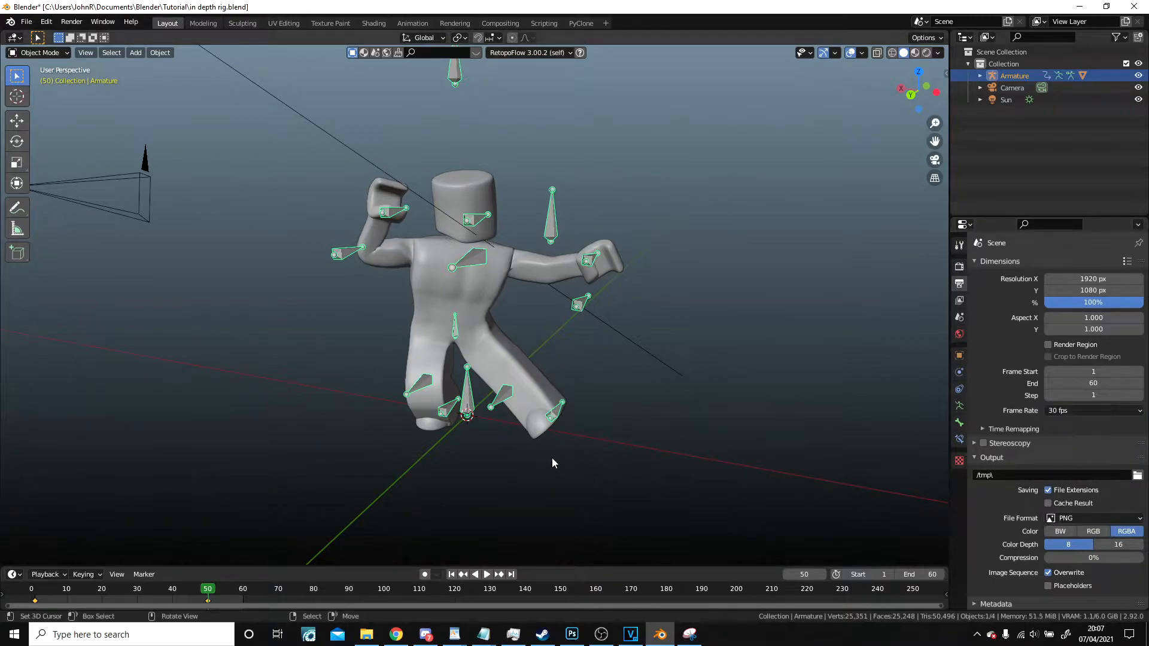
click(450, 574)
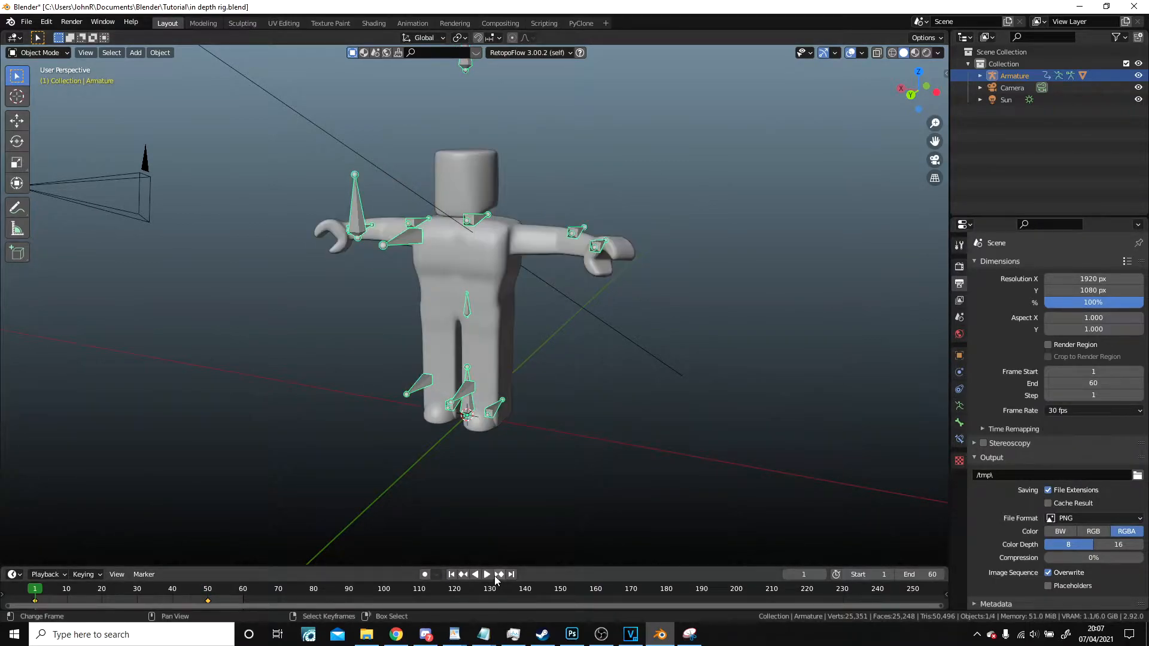
Play the animation while trying 60 and 23.98 fps, then settle on 30 fps.
click(486, 574)
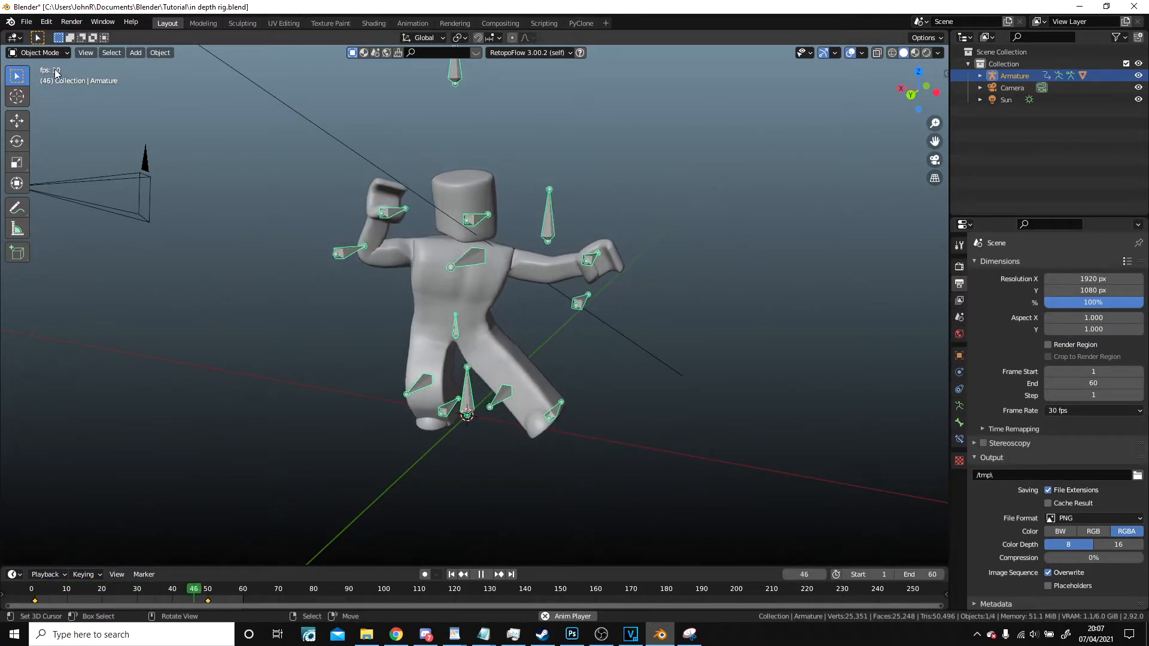
click(1091, 410)
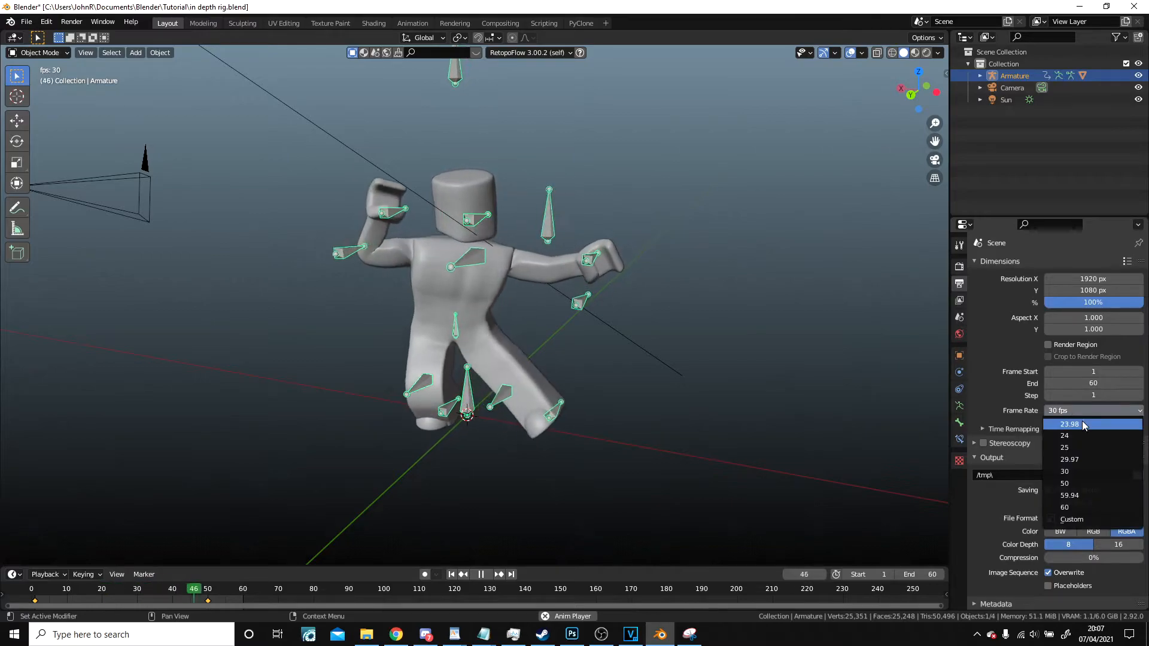
click(1064, 507)
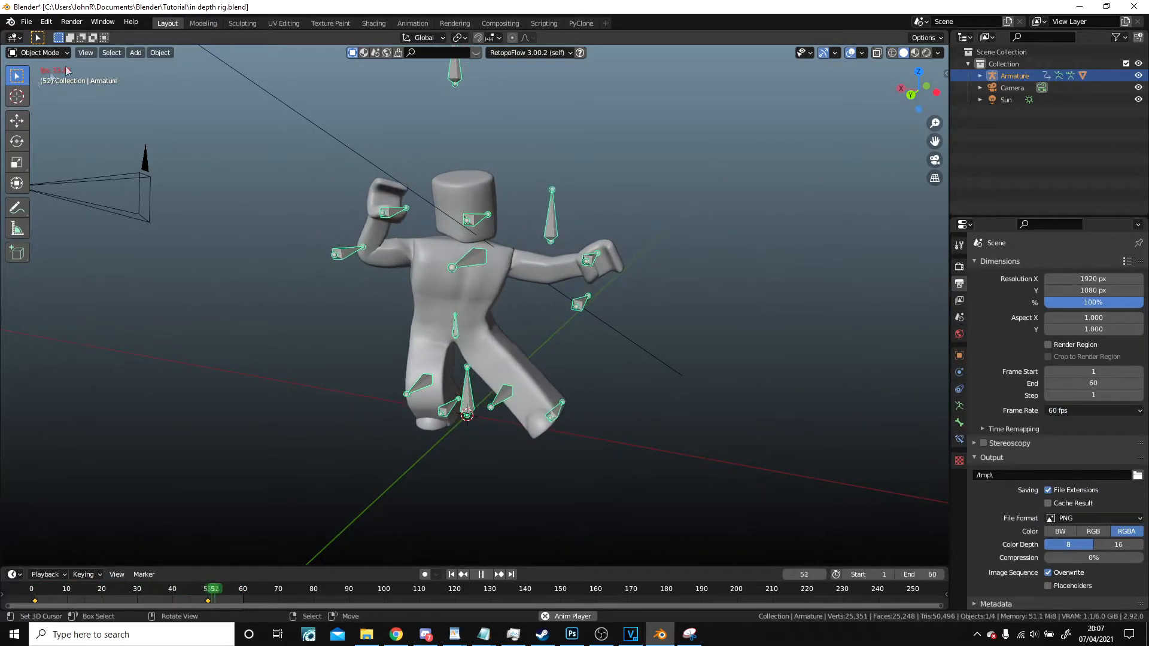
click(1091, 411)
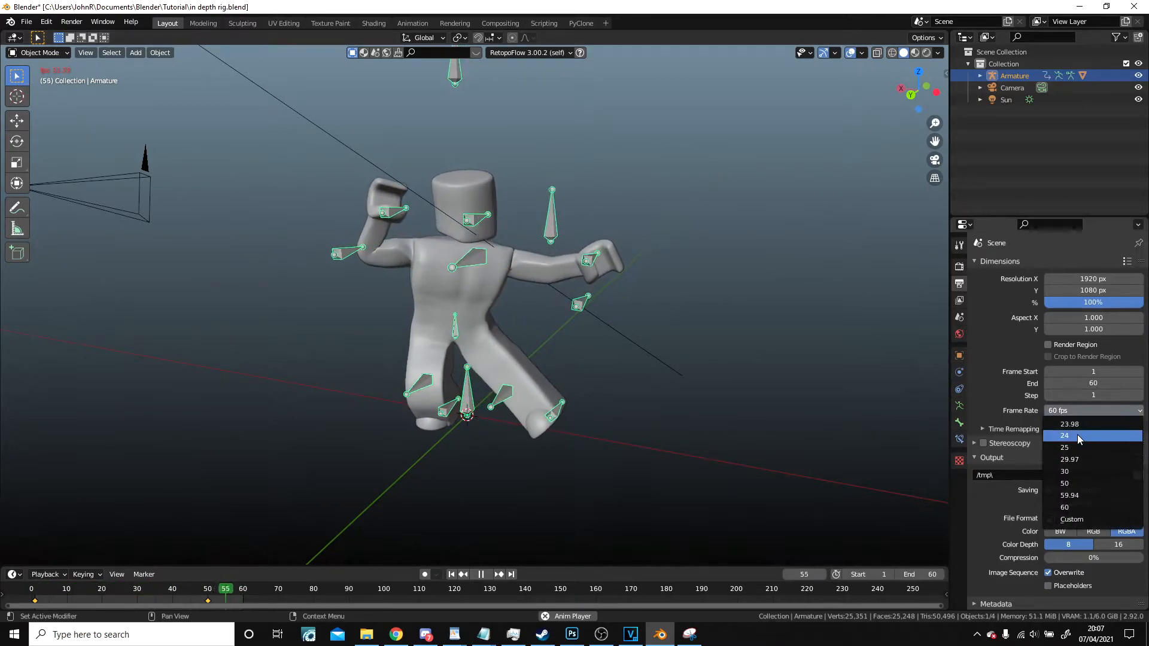
click(1069, 424)
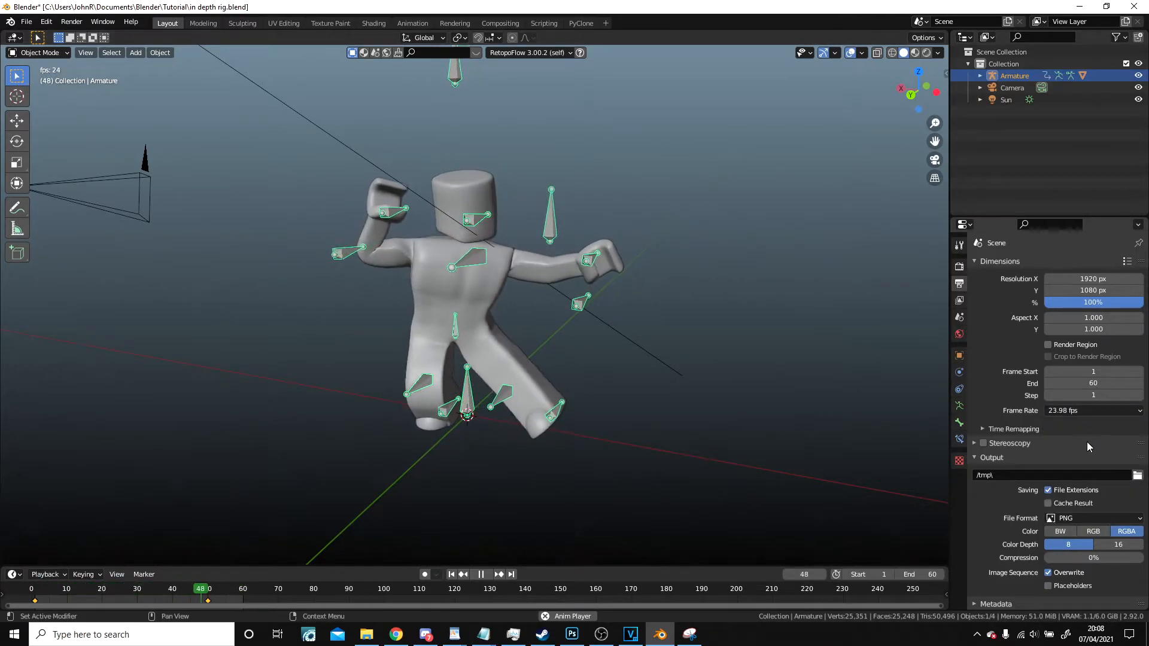
click(1091, 410)
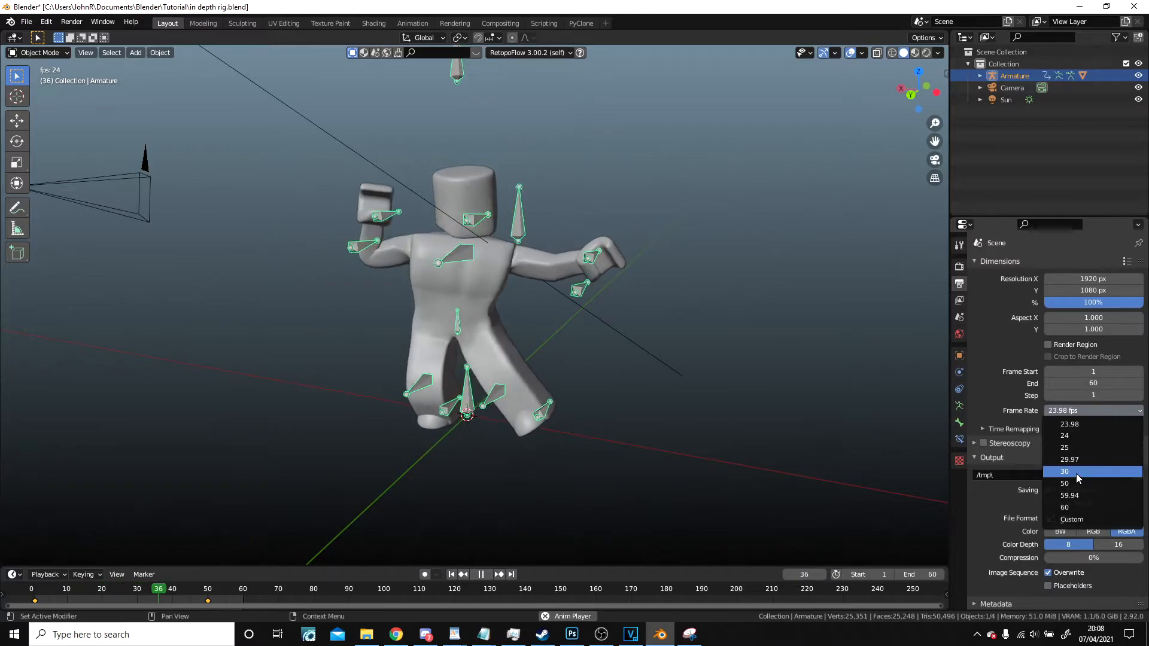
click(1064, 471)
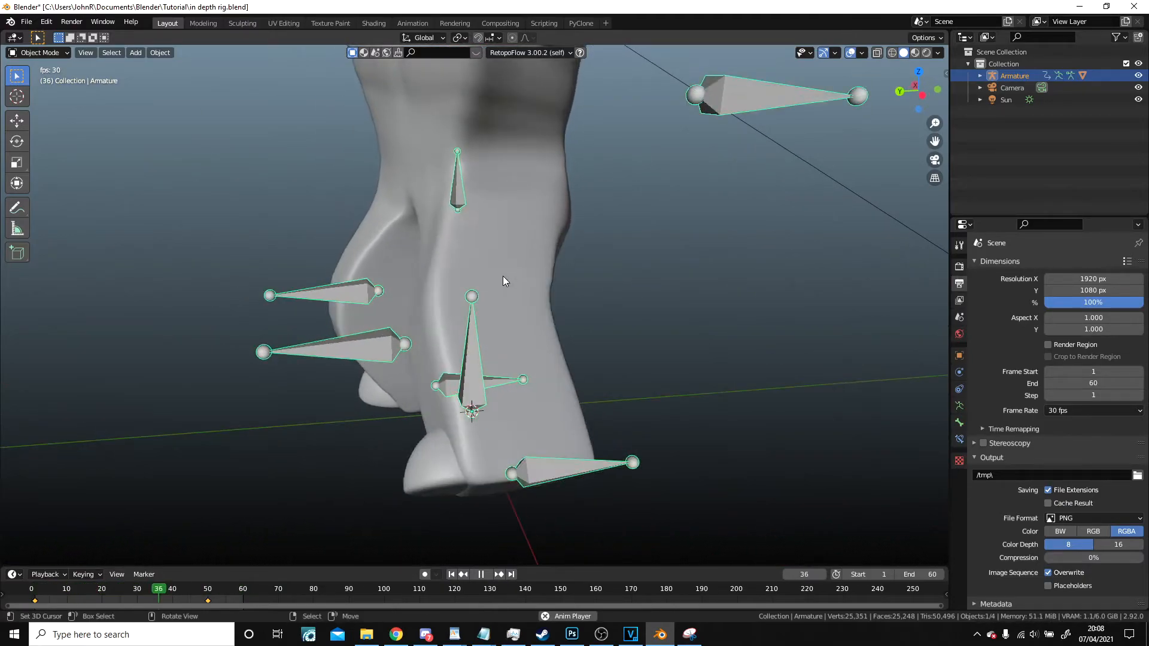
At frame 50 in Pose Mode, reposition the left knee and foot IK controls.
click(179, 588)
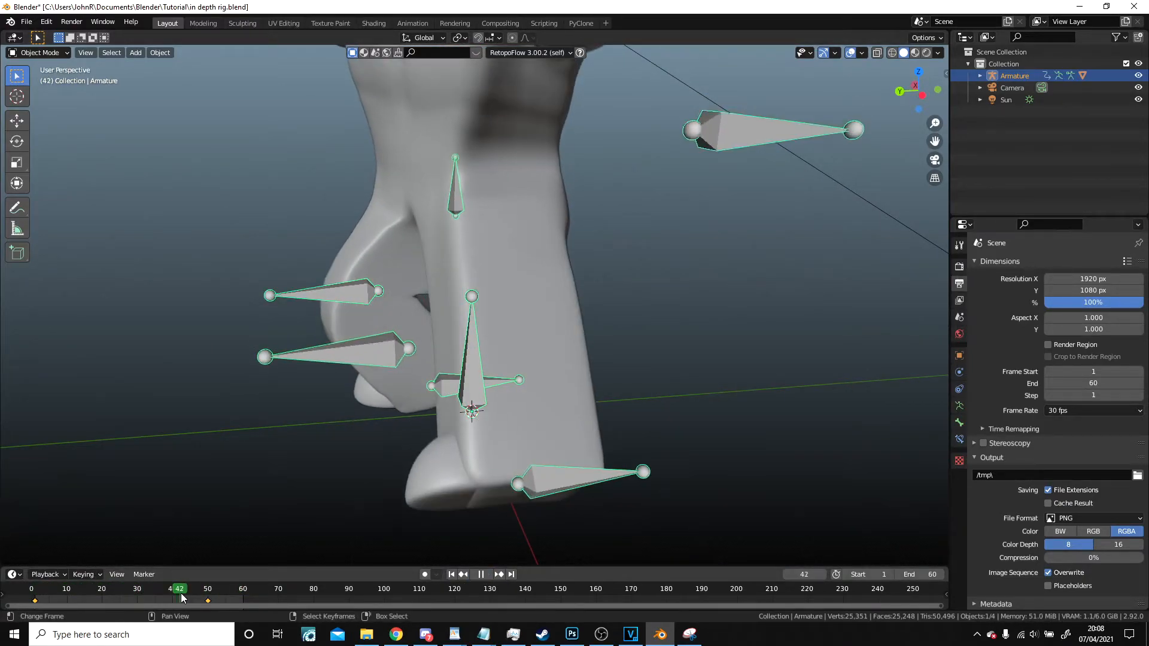
click(208, 588)
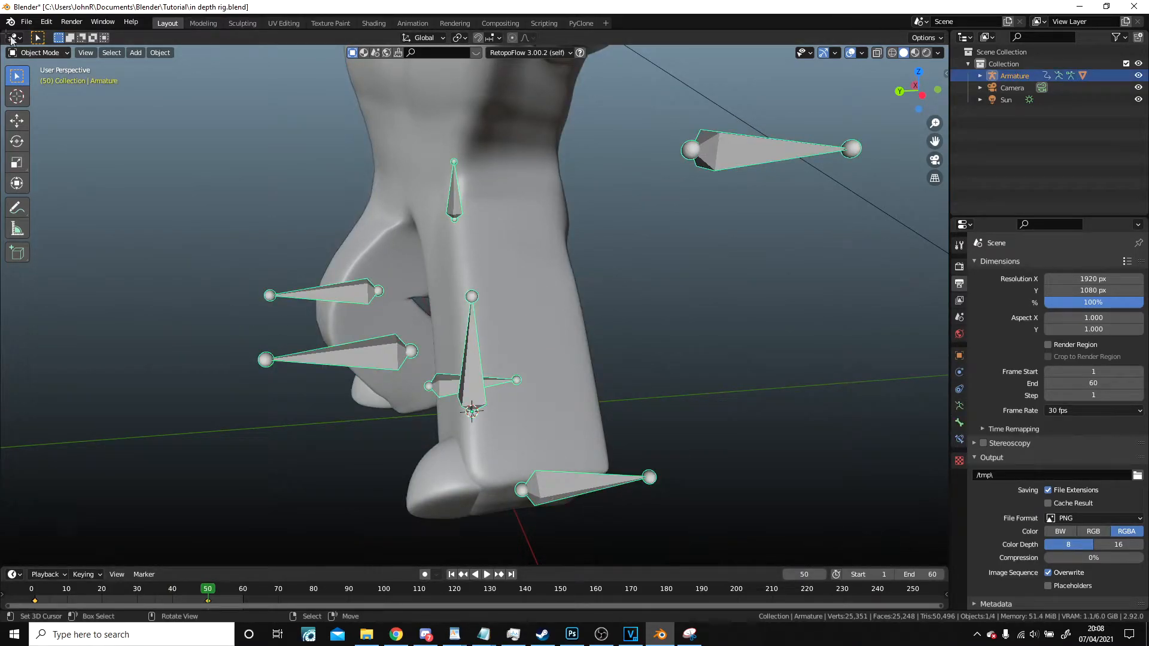
click(36, 52)
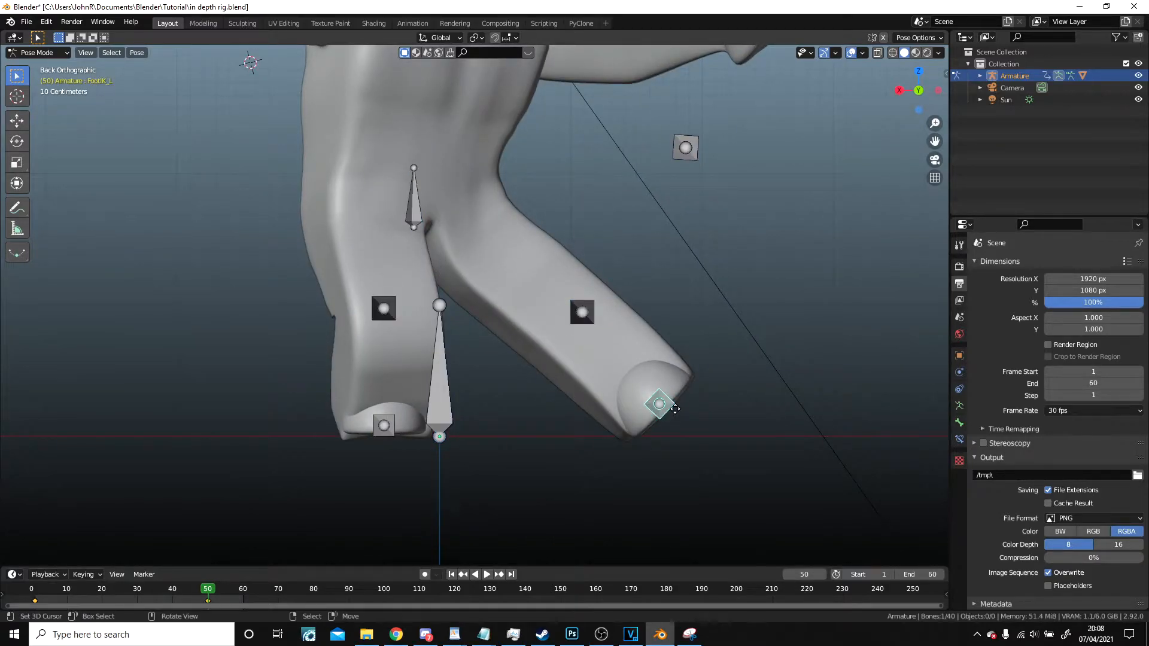
key(g)
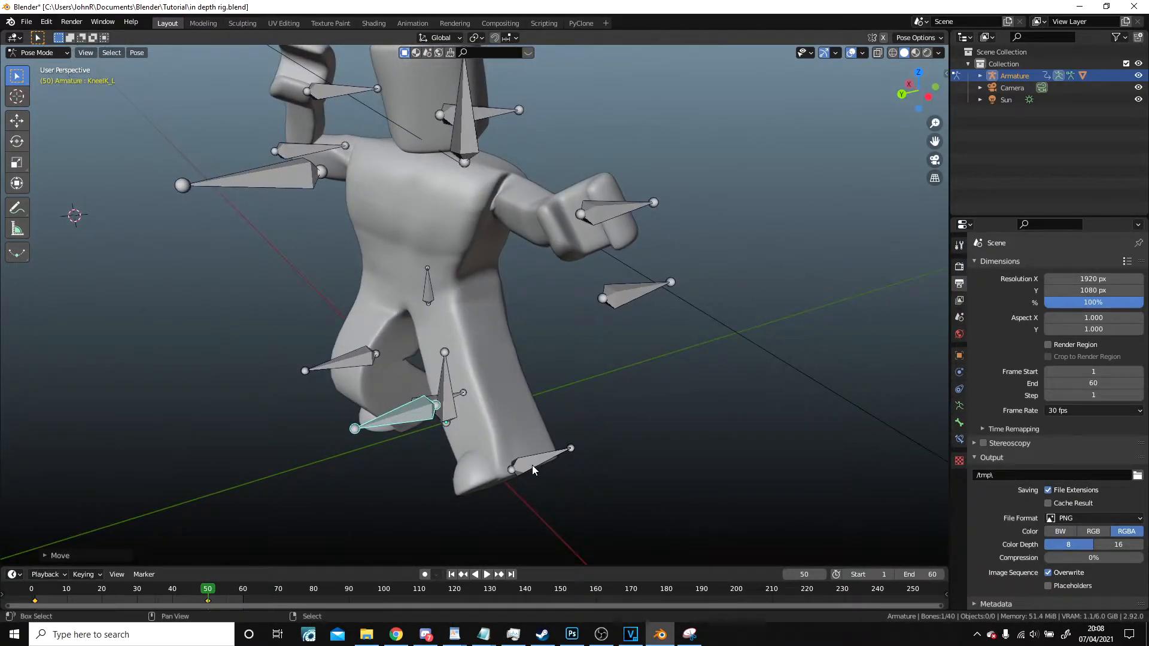
click(535, 469)
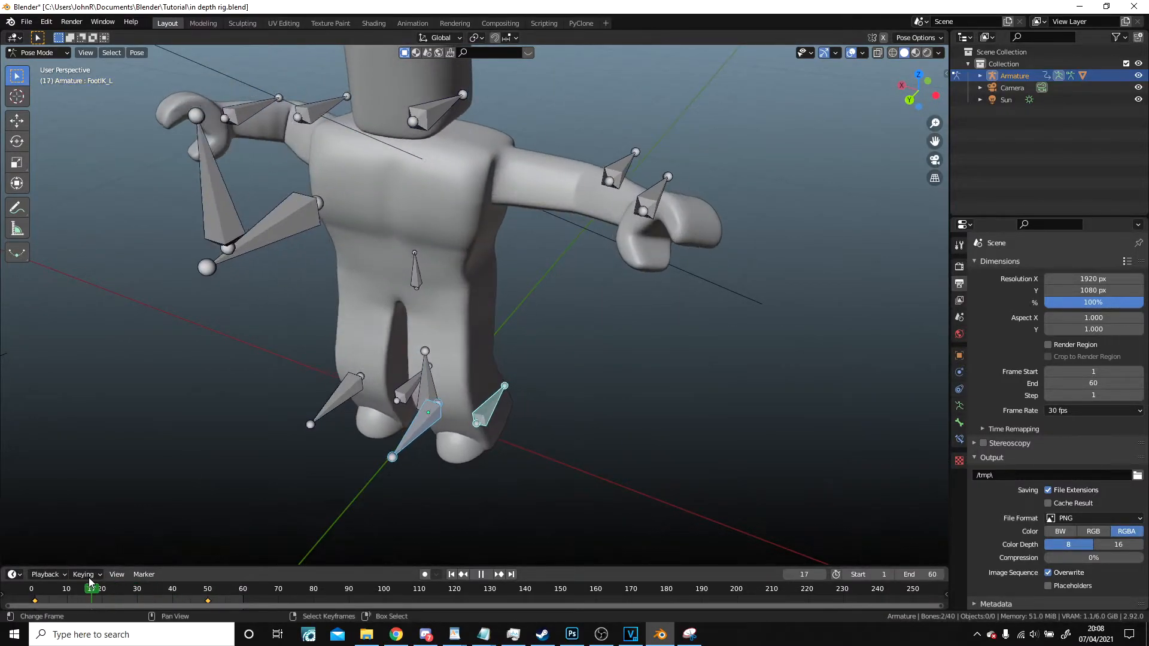
click(481, 574)
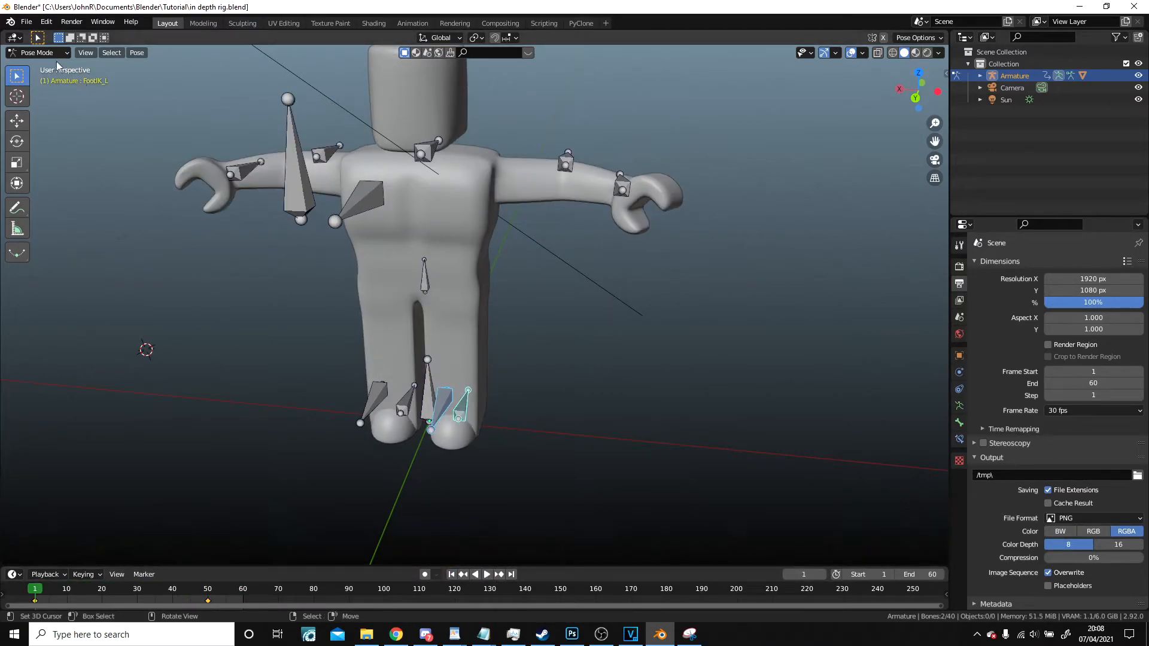
In Object Mode, select the ZanRig mesh together with its armature.
click(37, 52)
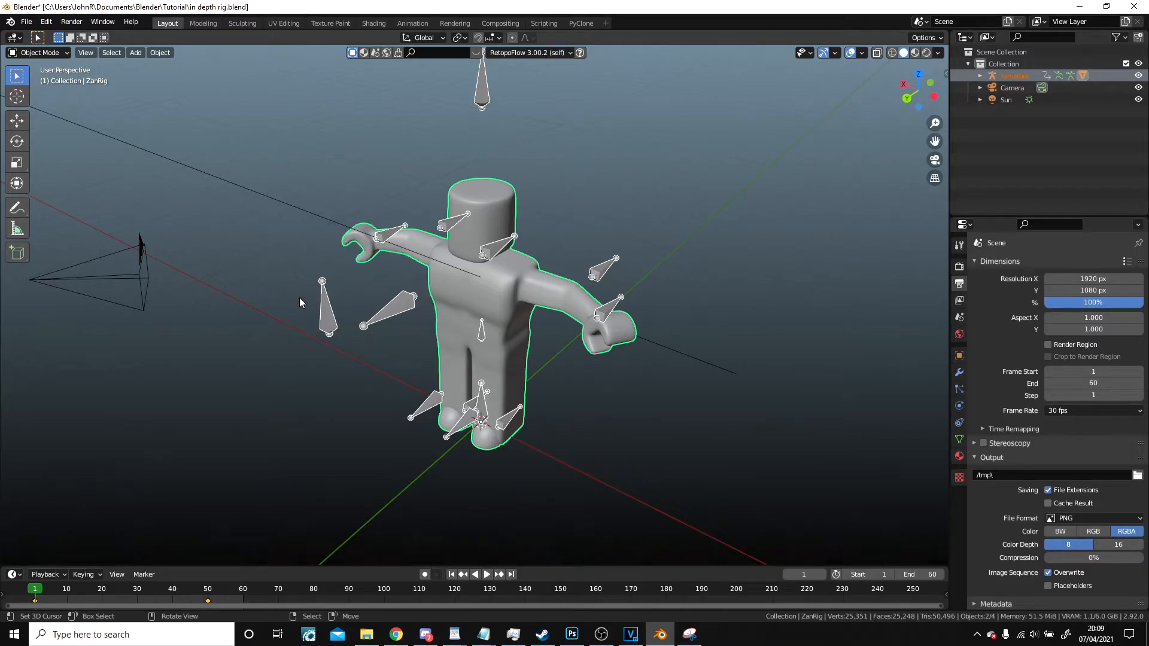
mouse_move(322, 304)
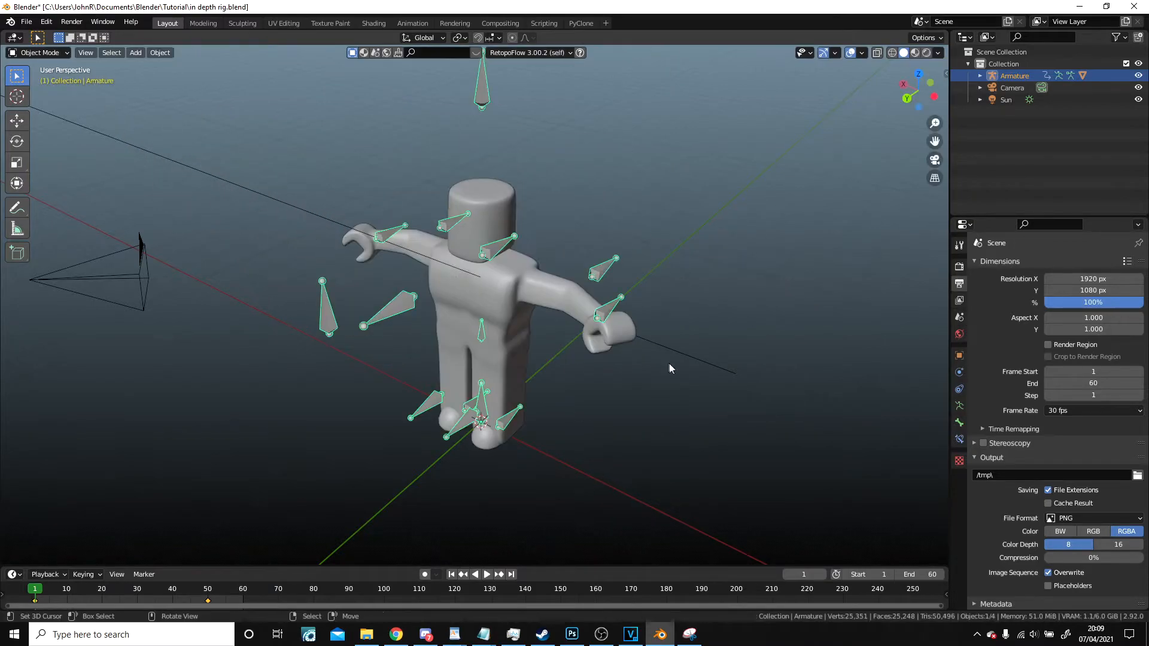
click(479, 330)
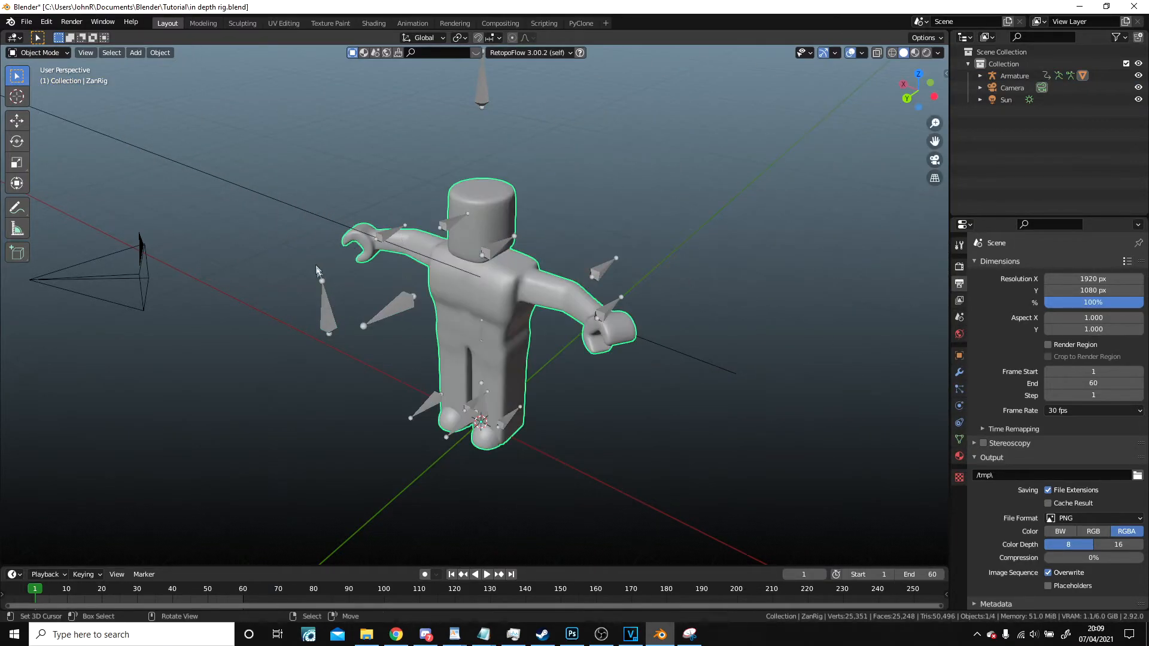
click(1013, 76)
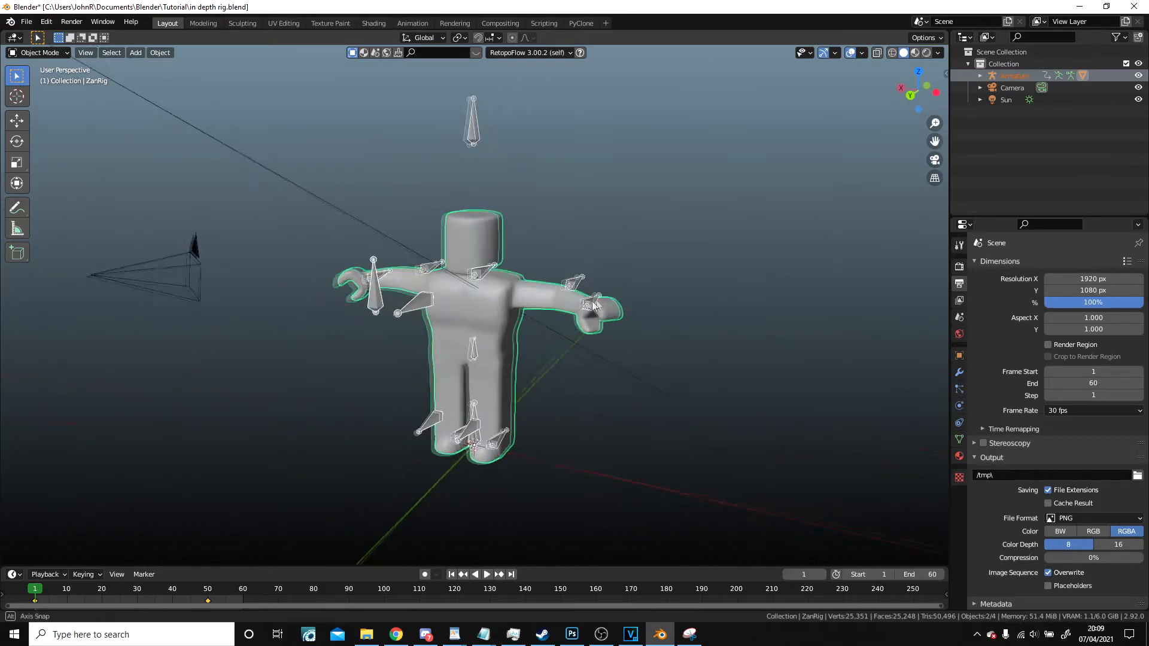
Start an Alembic (.abc) export from the File > Export menu.
click(25, 22)
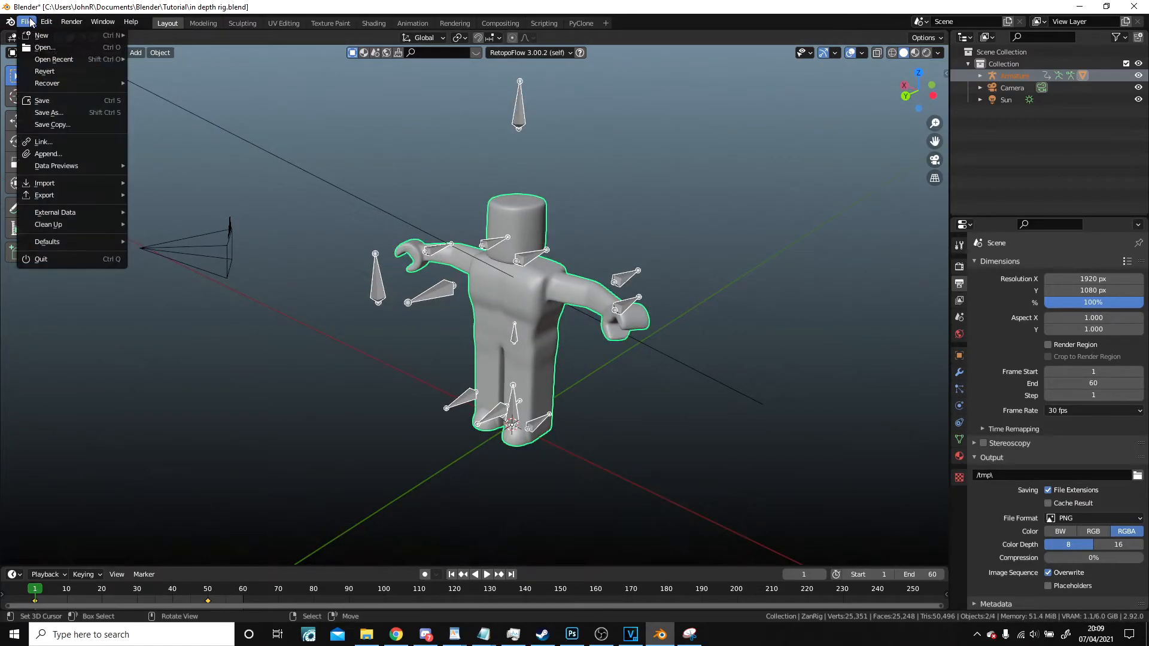
click(44, 195)
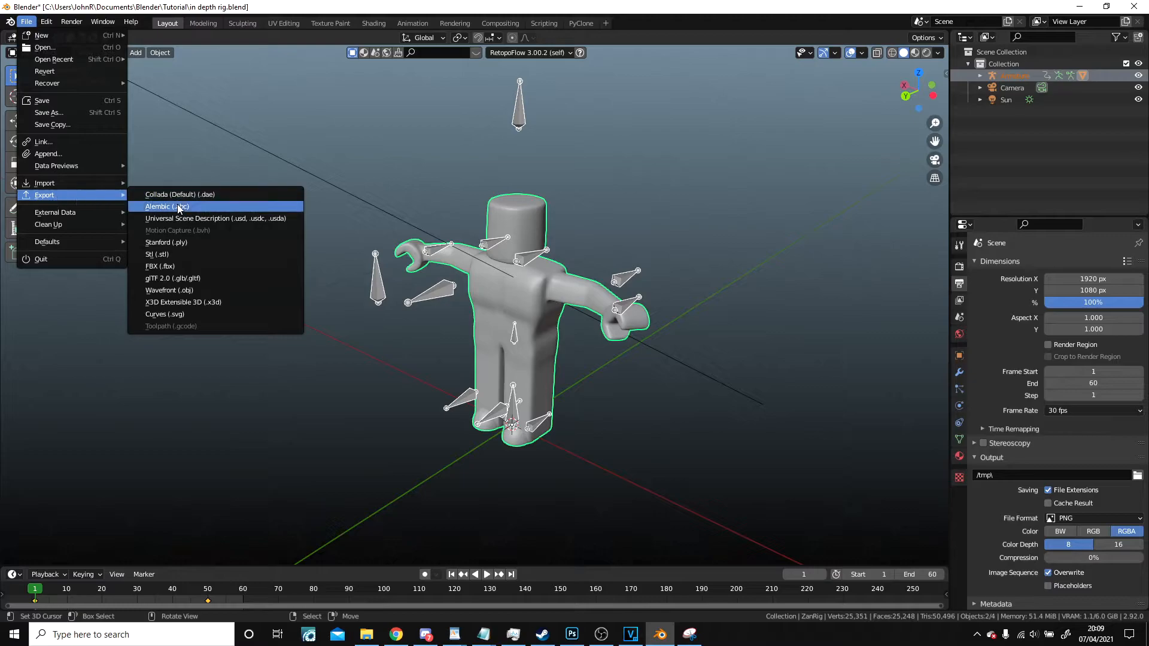
click(166, 206)
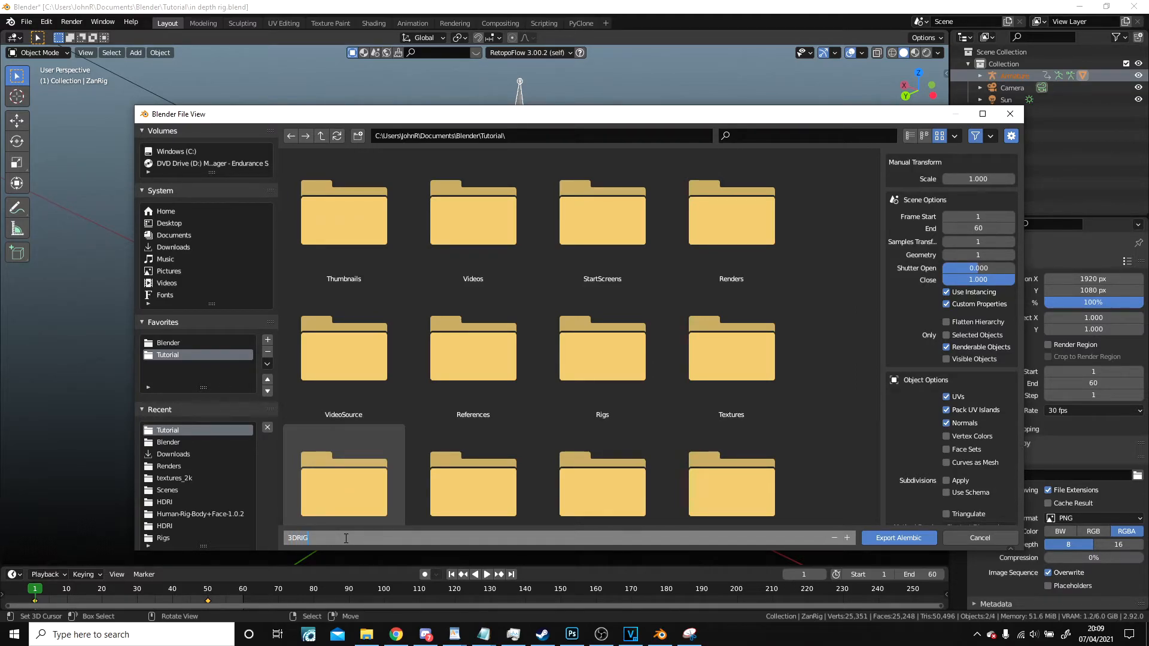
Name the export 3DRIG.abc, limit it to selected objects, and apply subdivisions.
text(.abc)
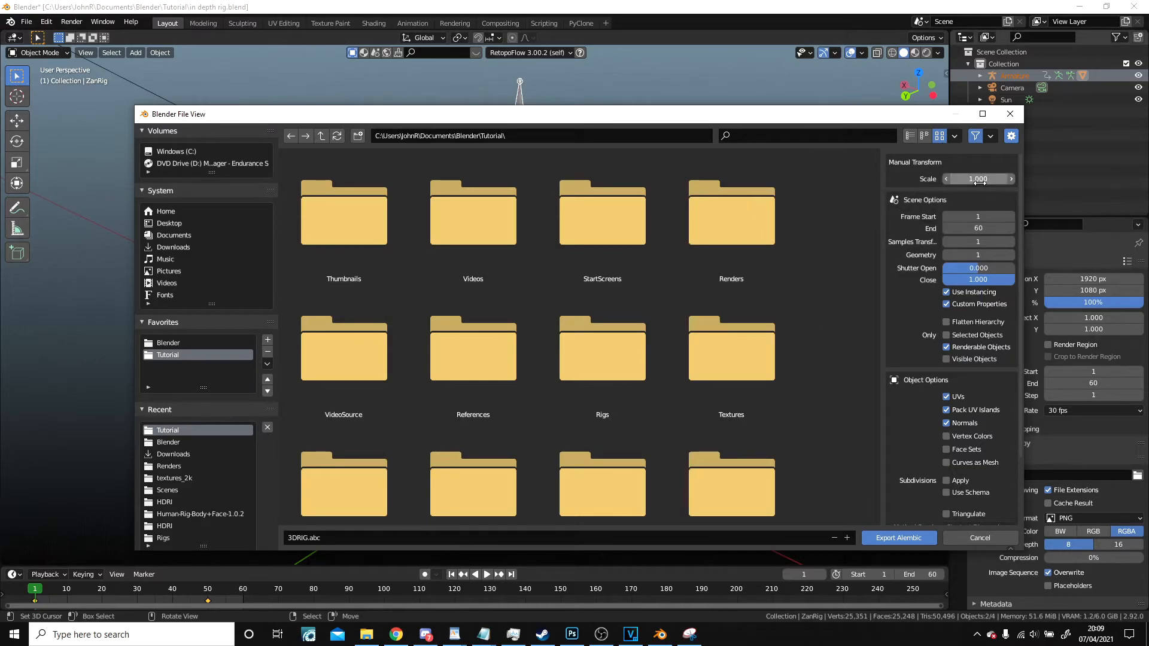
mouse_move(978, 179)
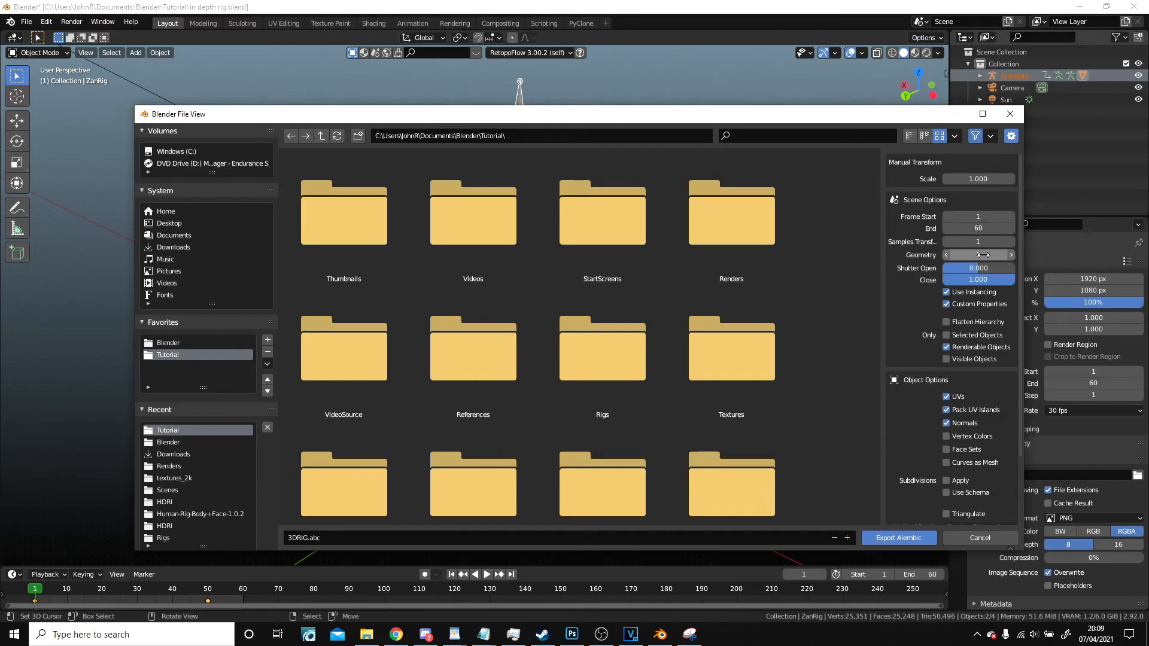
click(977, 255)
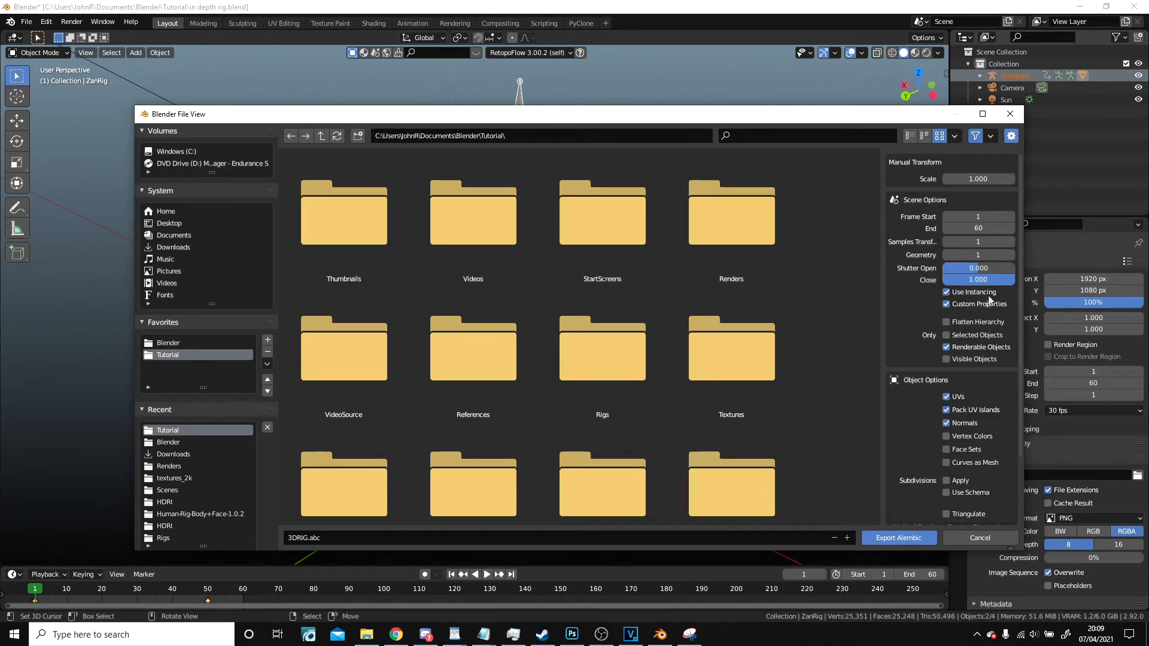
scroll(down, 3)
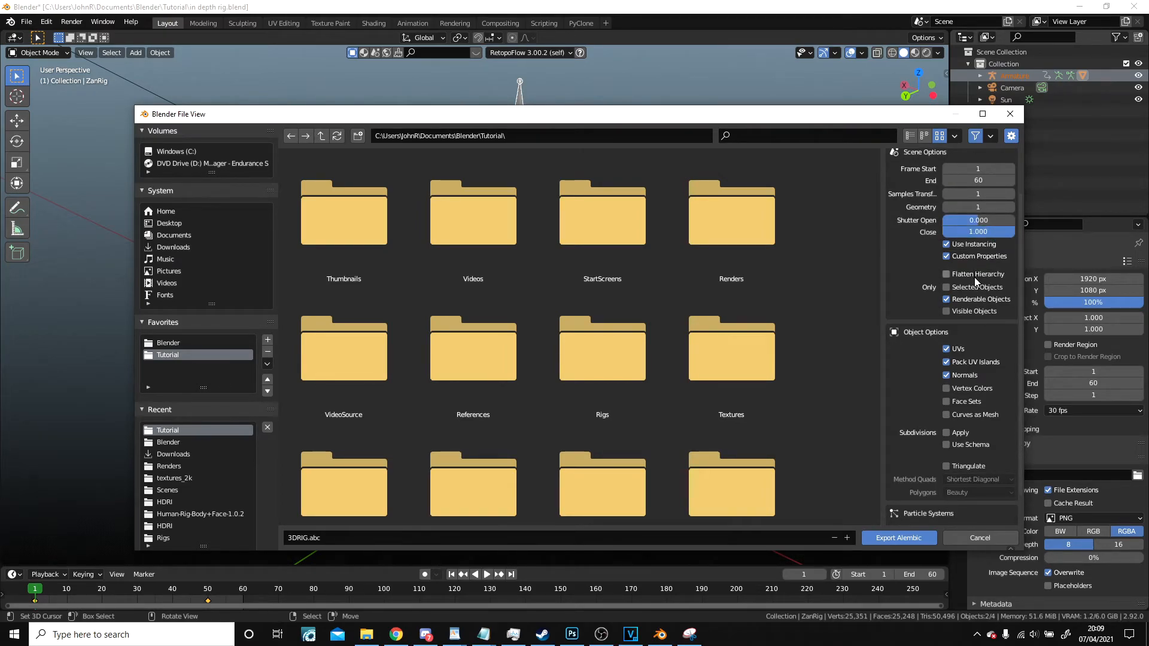
mouse_move(950, 286)
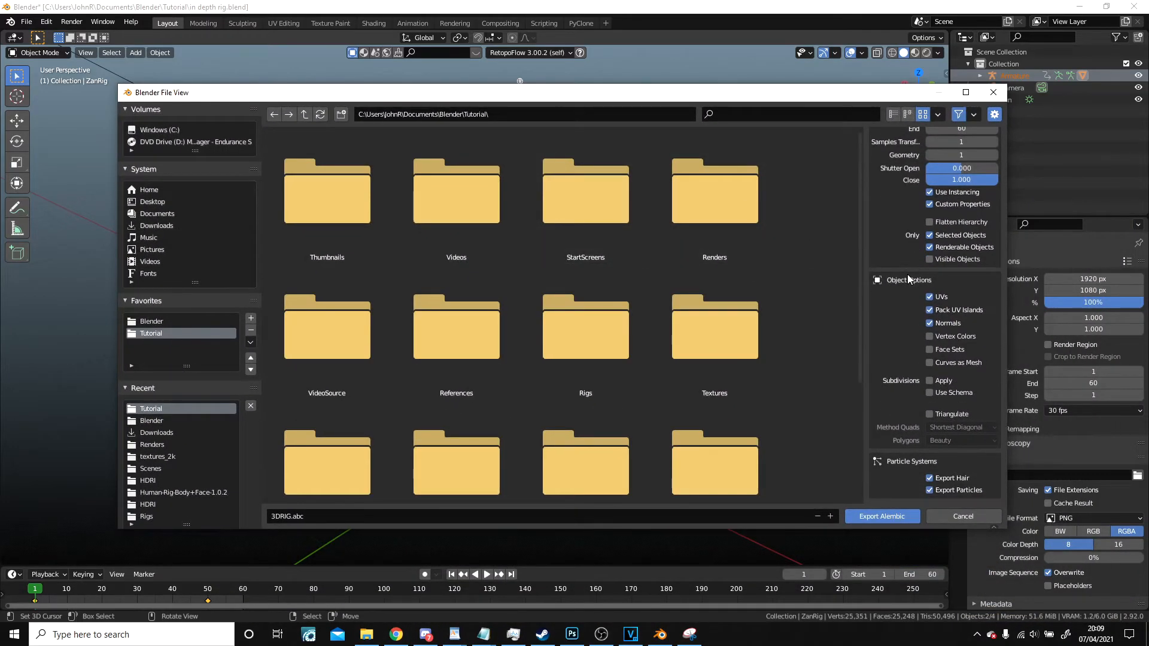
mouse_move(937, 358)
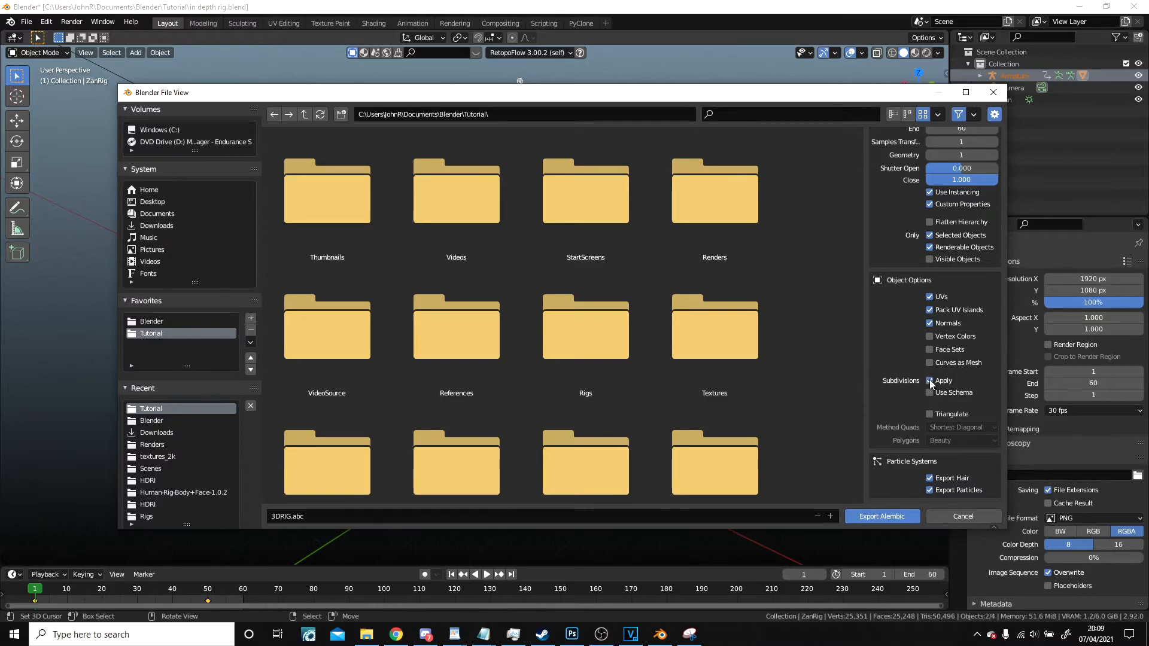
mouse_move(804, 452)
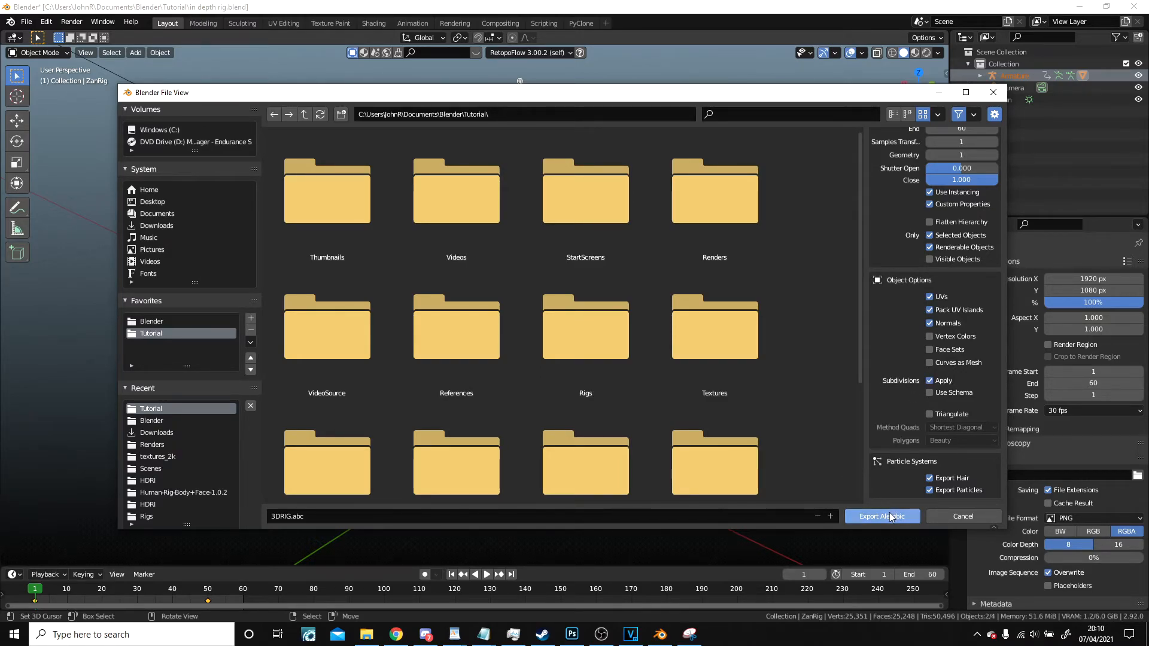
Run Export Alembic to write 3DRIG.abc and let the progress bar finish.
click(881, 516)
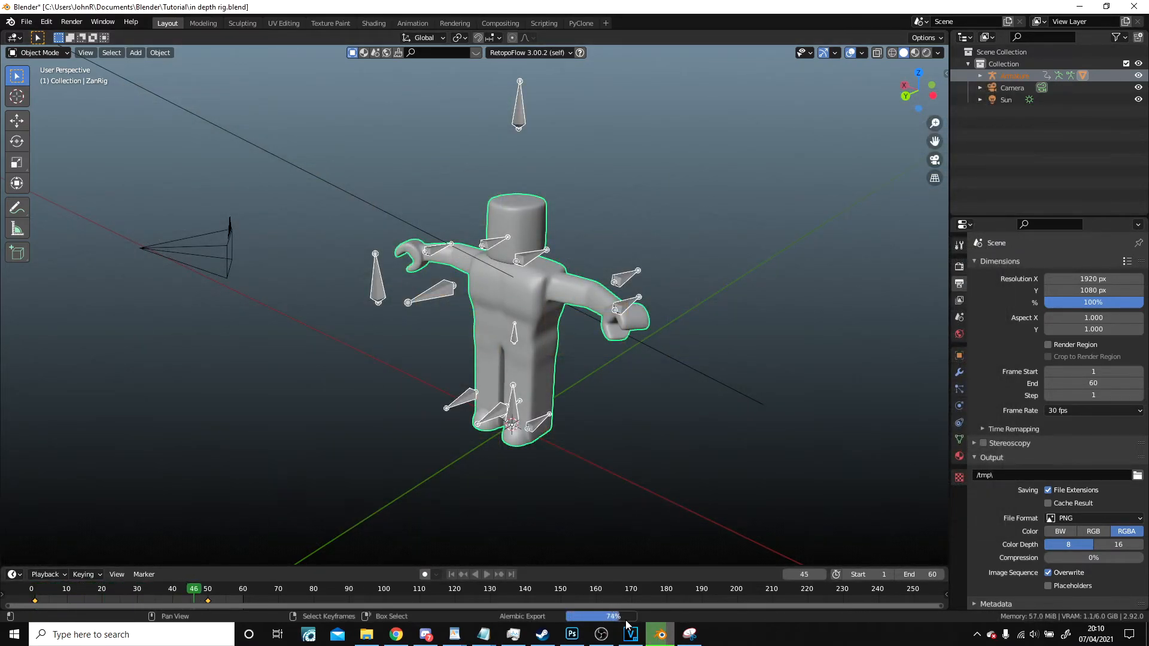
click(451, 575)
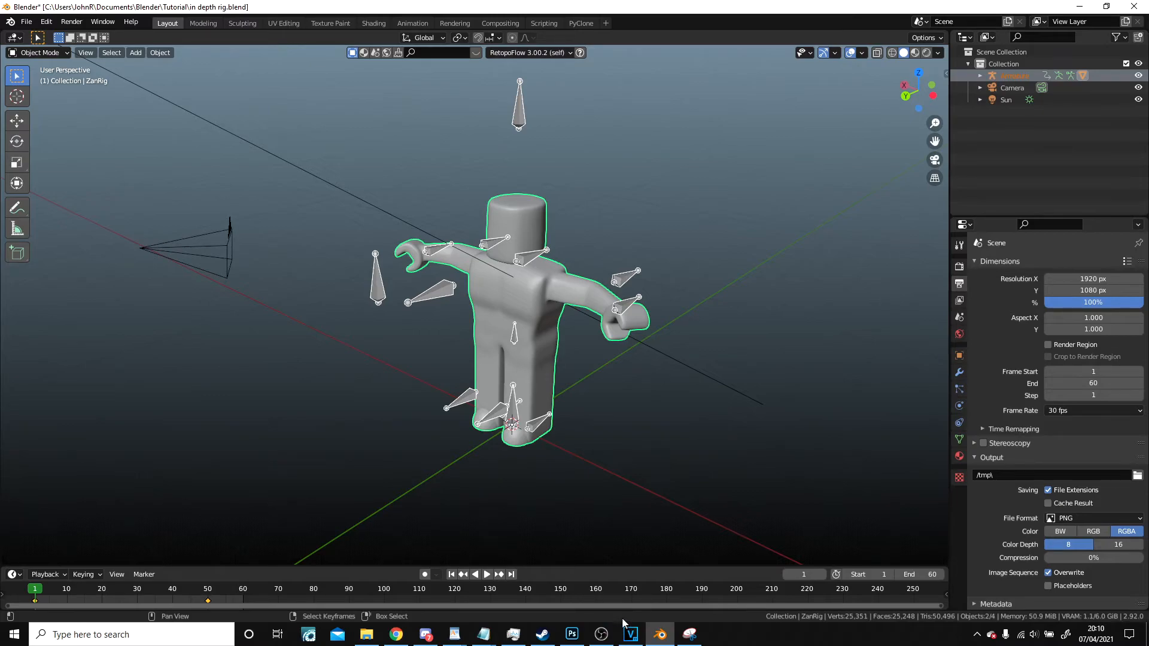
mouse_move(670, 386)
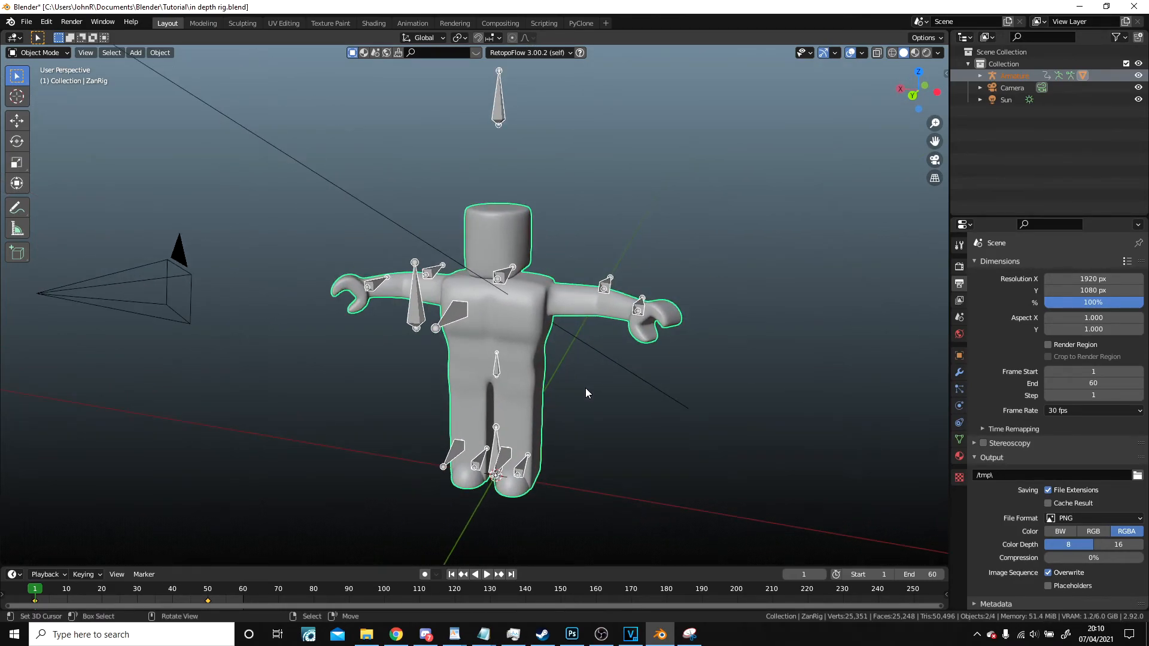
mouse_move(581, 381)
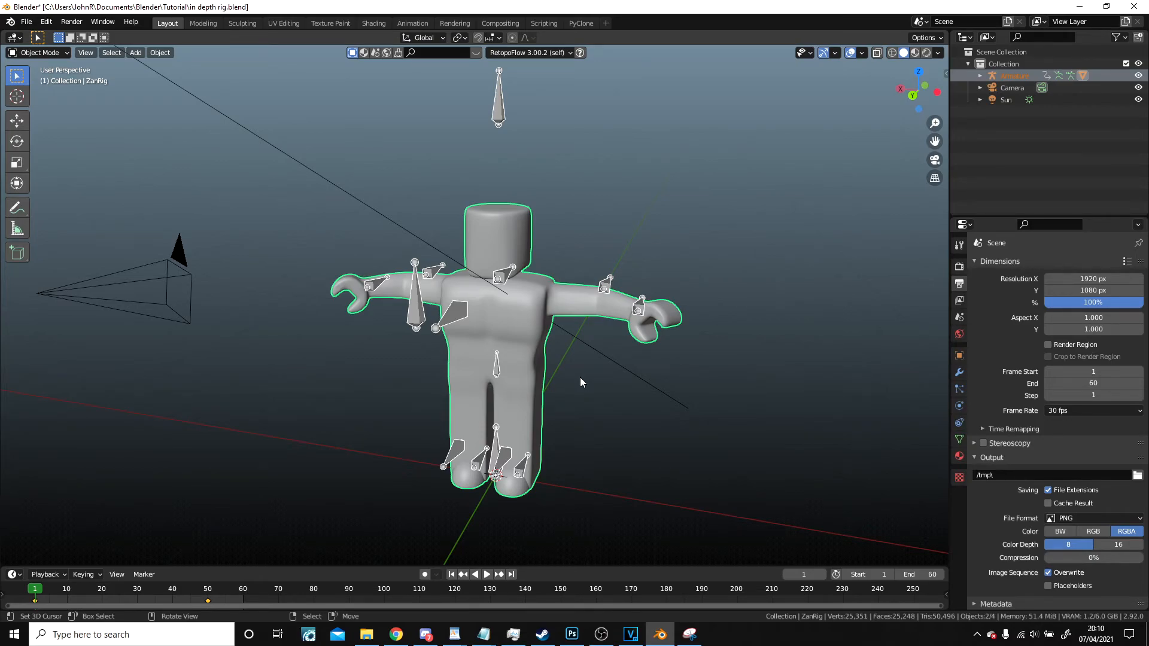
mouse_move(581, 382)
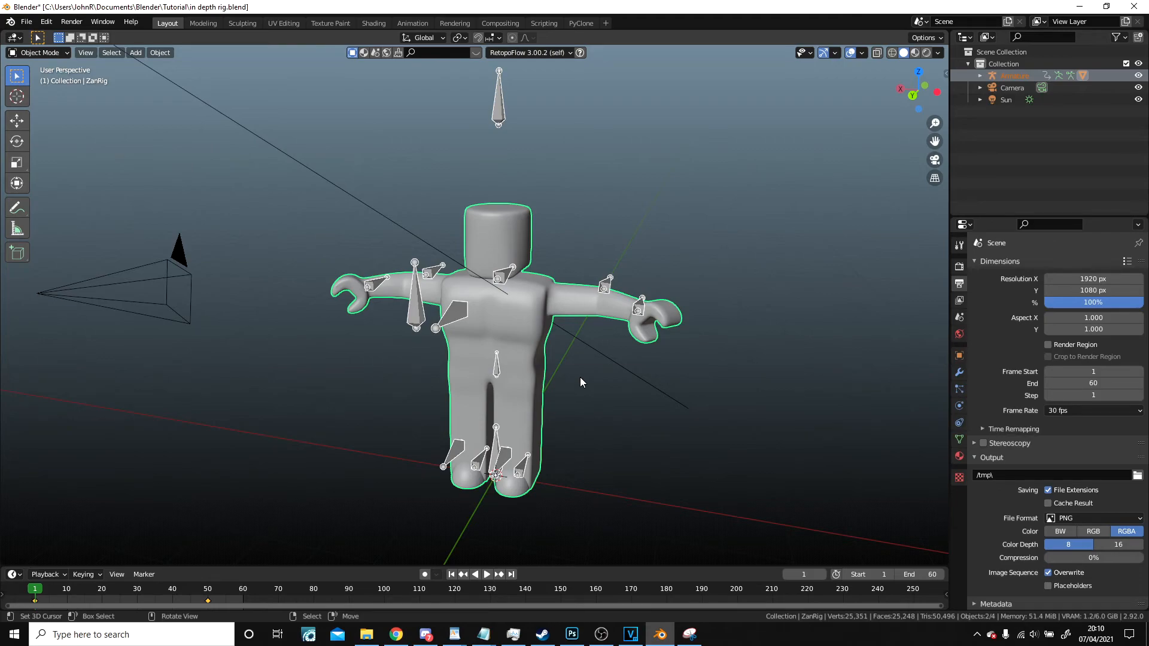